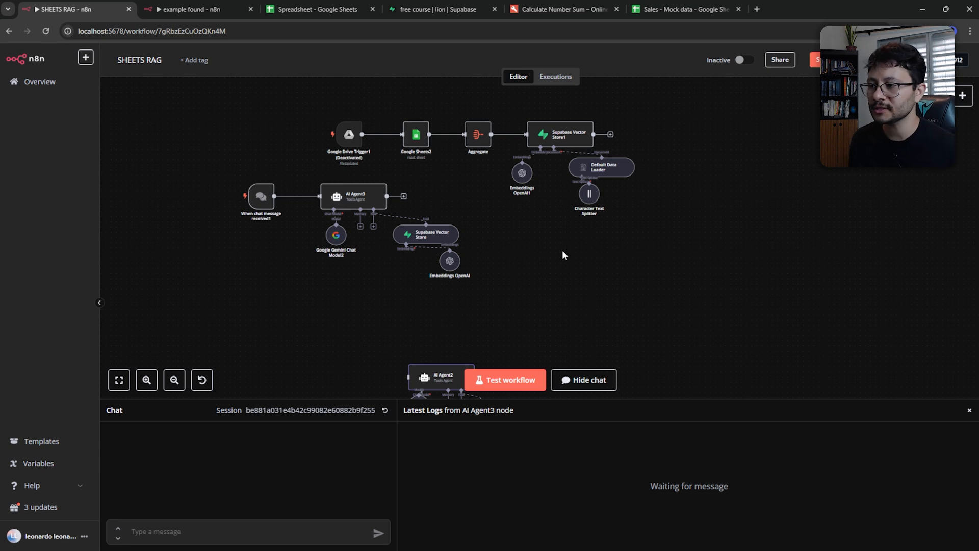
{"action": "mouse_move", "coordinate": [521, 219]}
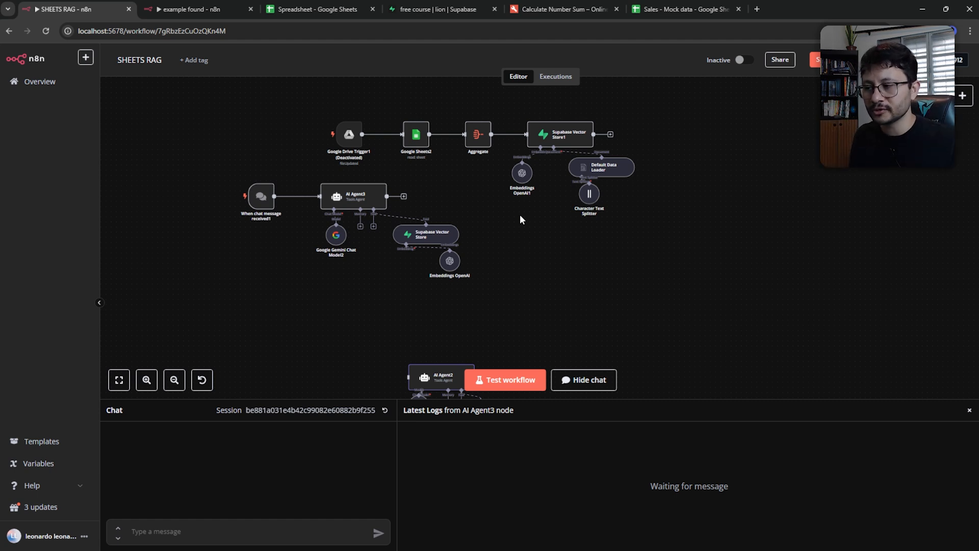
{"action": "mouse_move", "coordinate": [377, 137]}
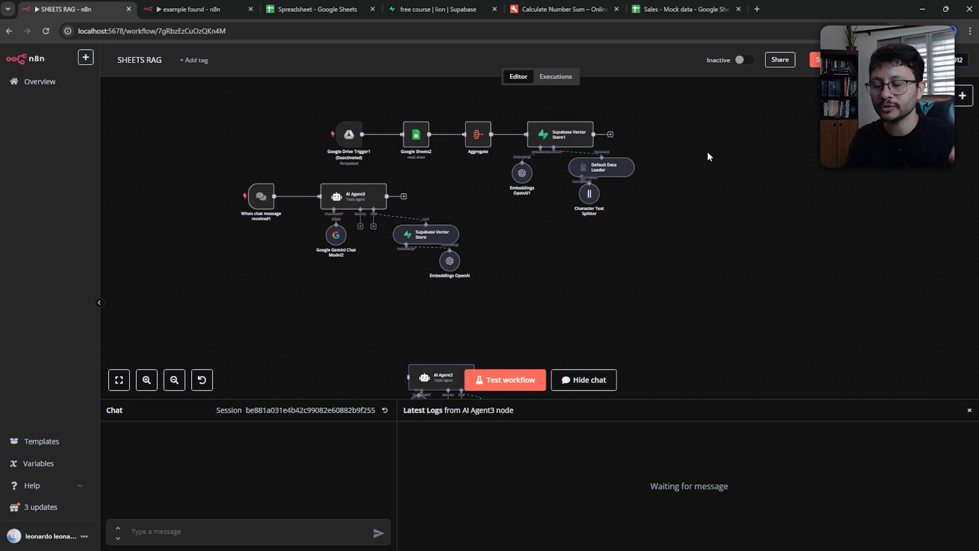
{"action": "mouse_move", "coordinate": [579, 149]}
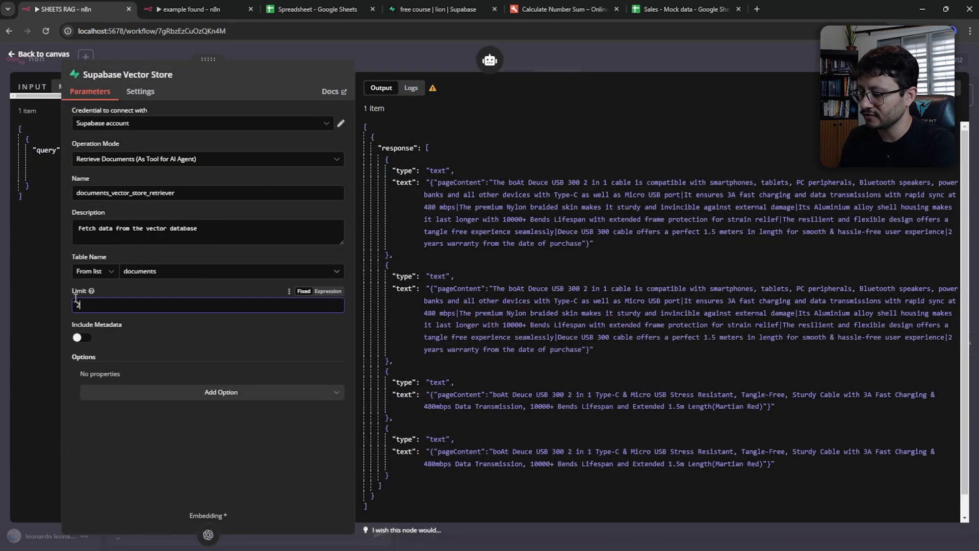
Step: Set the Supabase Vector Store retrieval limit to 4 and return to the workflow canvas
{"action": "type", "text": "20"}
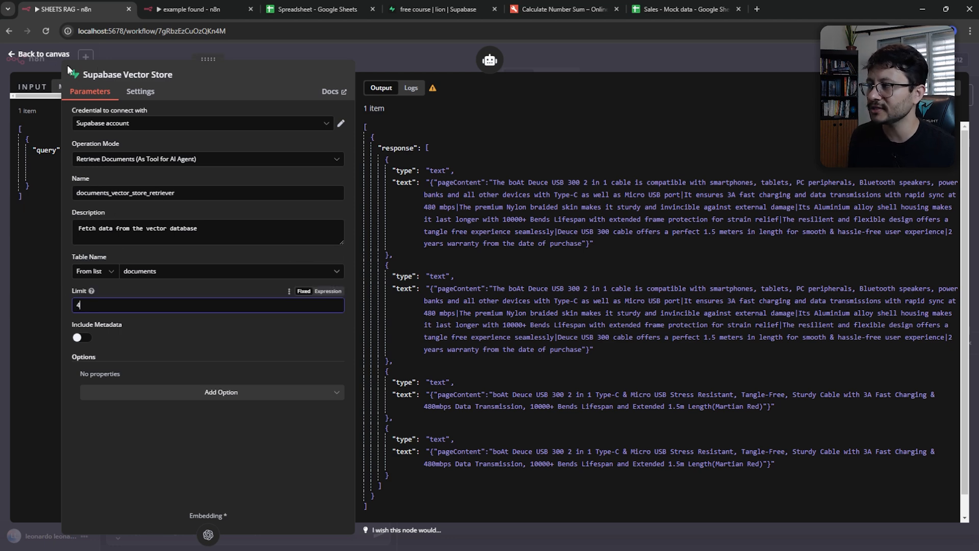
{"action": "left_click", "coordinate": [38, 54]}
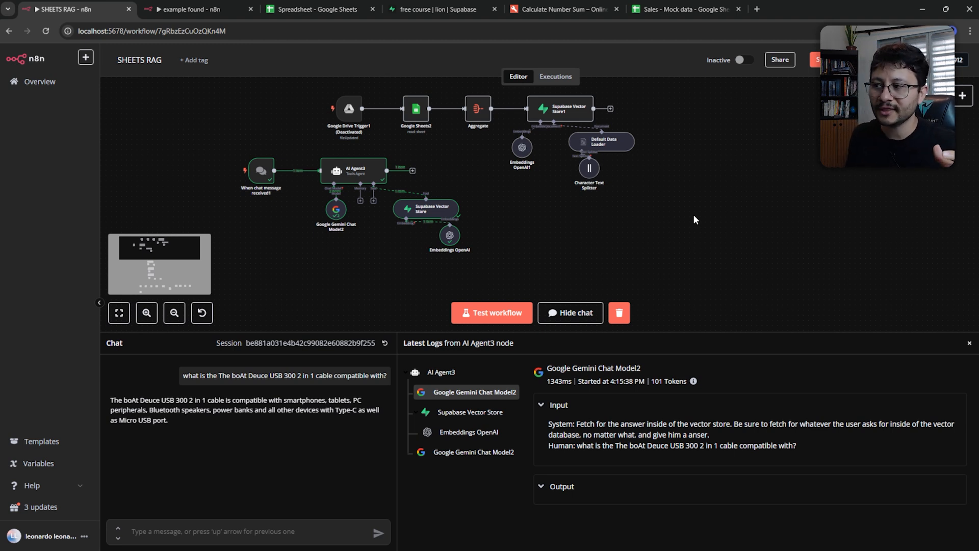
{"action": "left_click", "coordinate": [315, 10]}
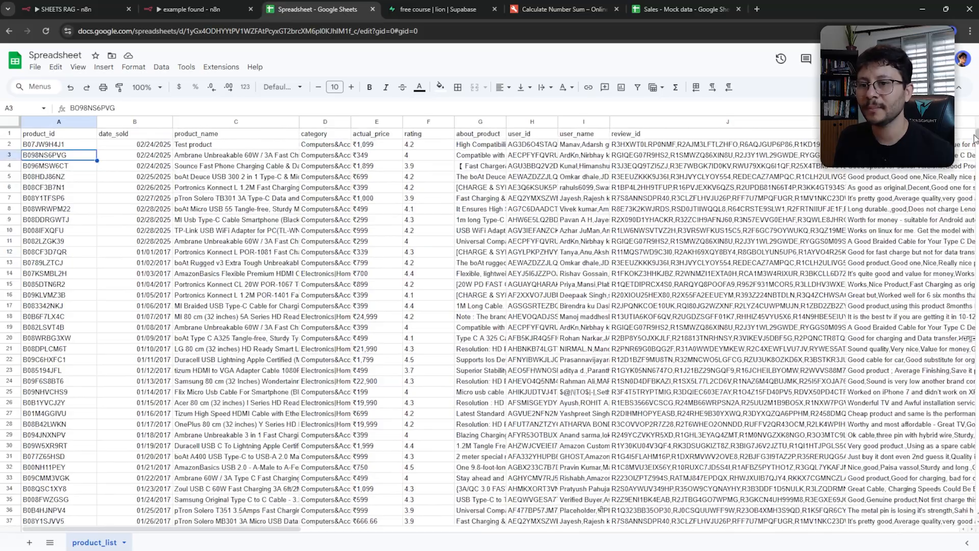
{"action": "scroll", "scroll_direction": "down", "scroll_amount": 3}
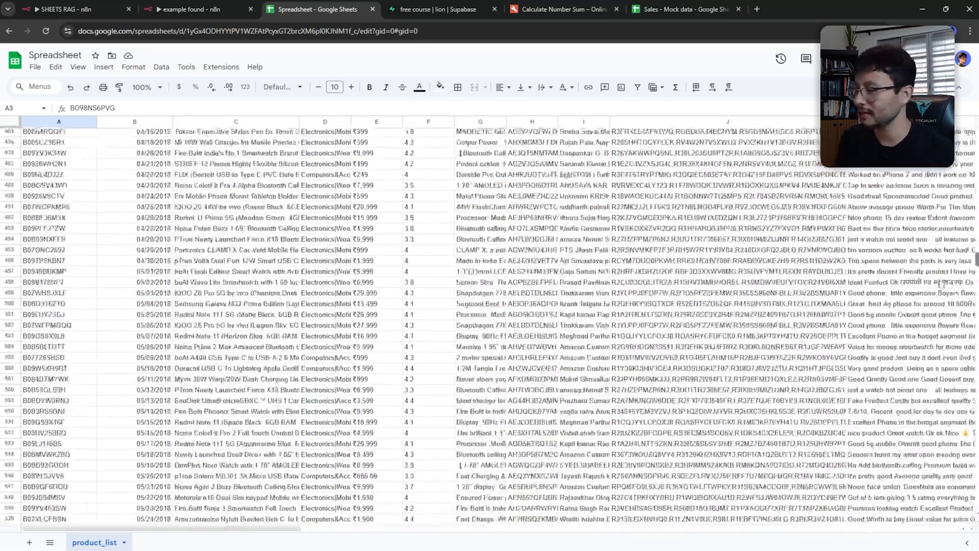
{"action": "scroll", "scroll_direction": "down", "scroll_amount": 3}
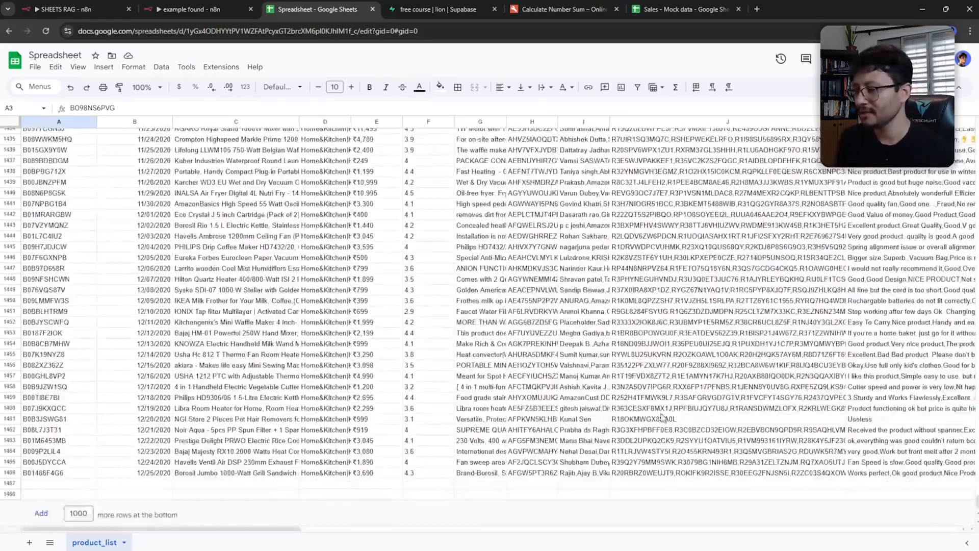
{"action": "left_click", "coordinate": [68, 10]}
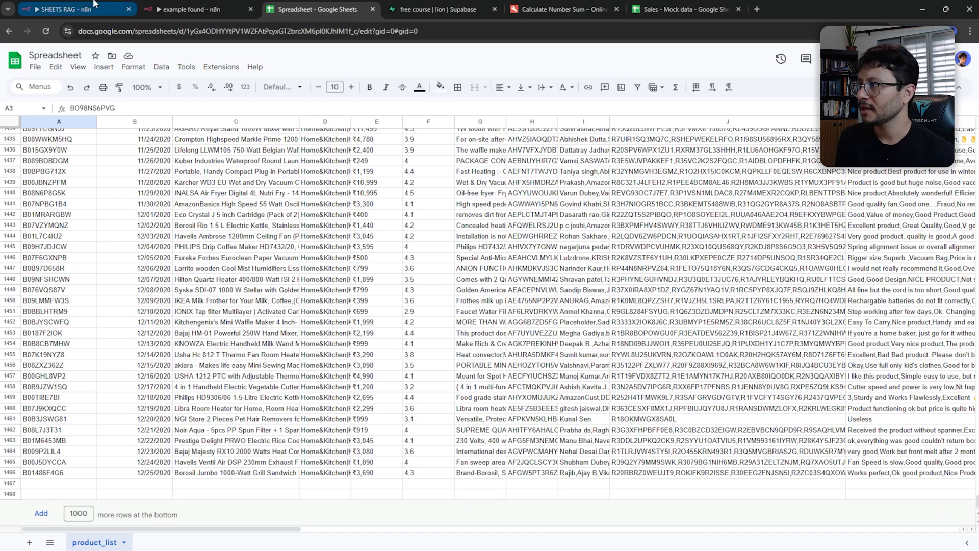
{"action": "left_click", "coordinate": [75, 9]}
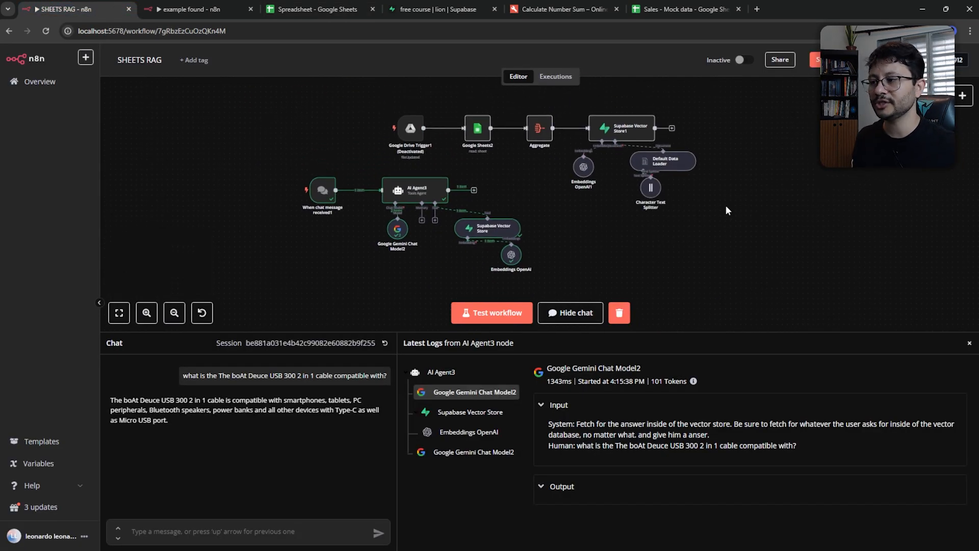
{"action": "double_click", "coordinate": [487, 227]}
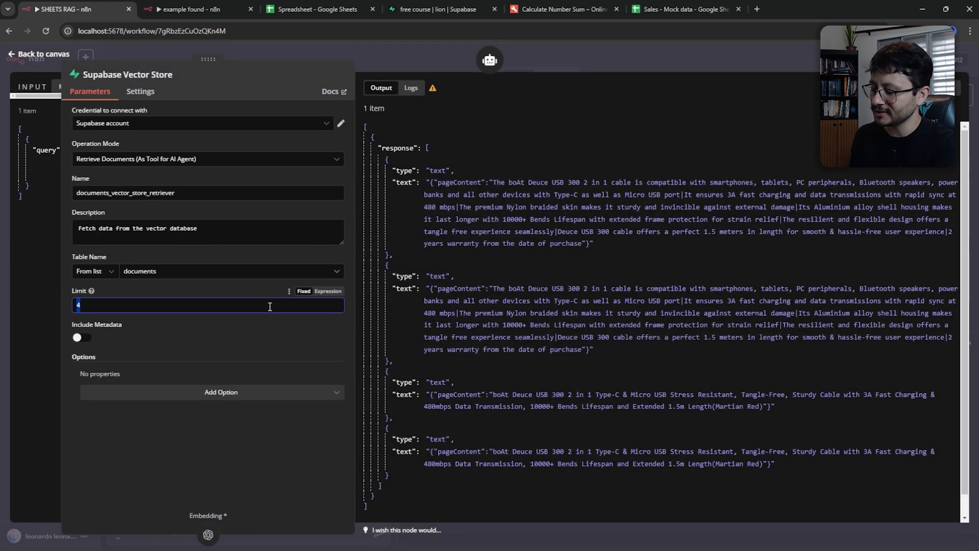
{"action": "type", "text": "0"}
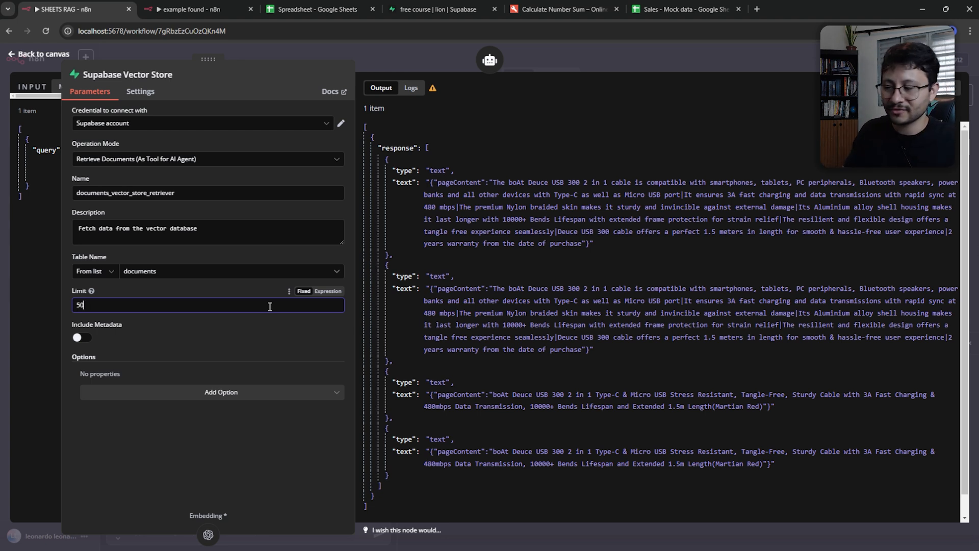
{"action": "type", "text": "4"}
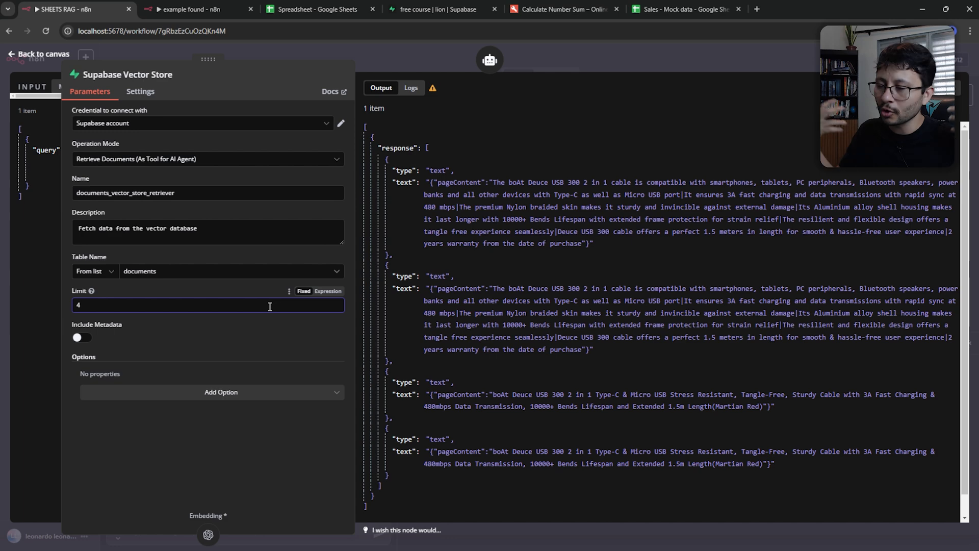
{"action": "left_click", "coordinate": [38, 54]}
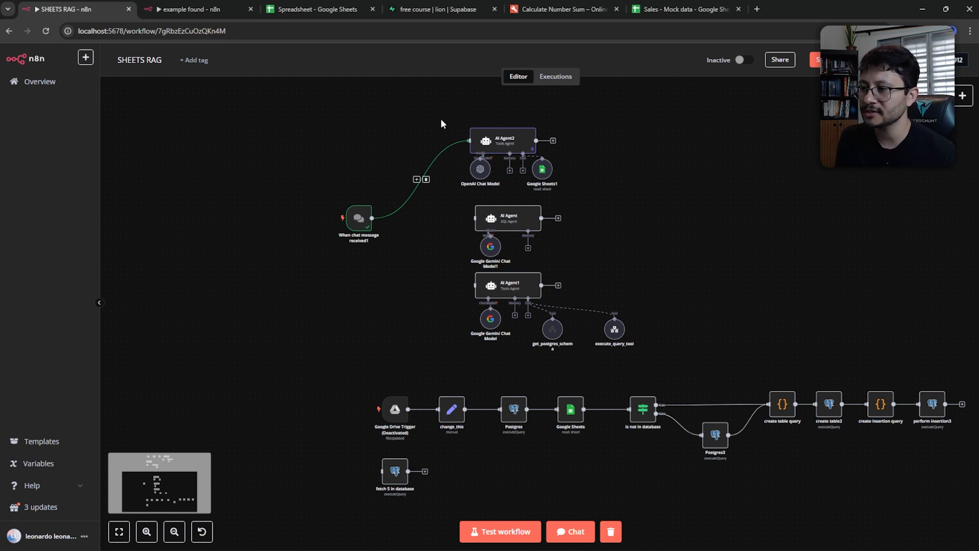
{"action": "mouse_move", "coordinate": [650, 191]}
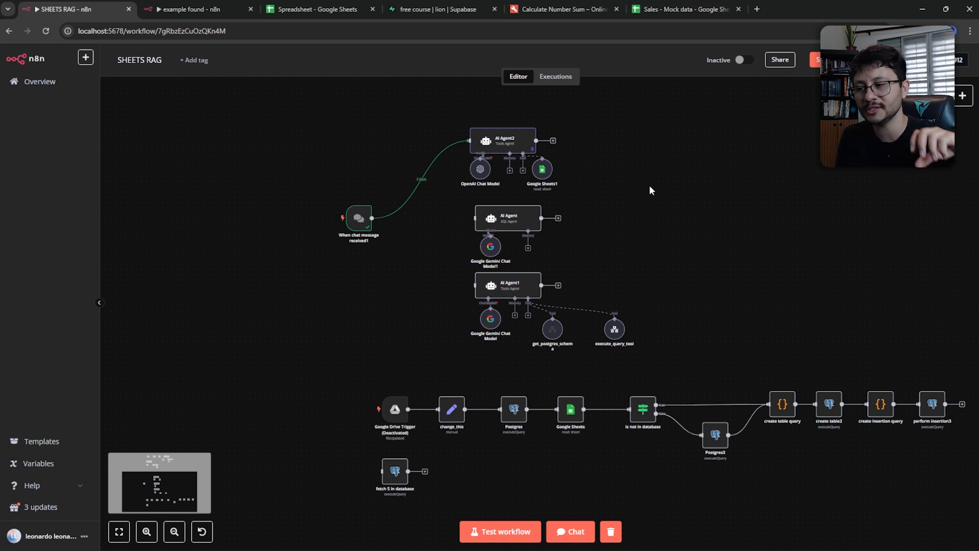
{"action": "mouse_move", "coordinate": [644, 191]}
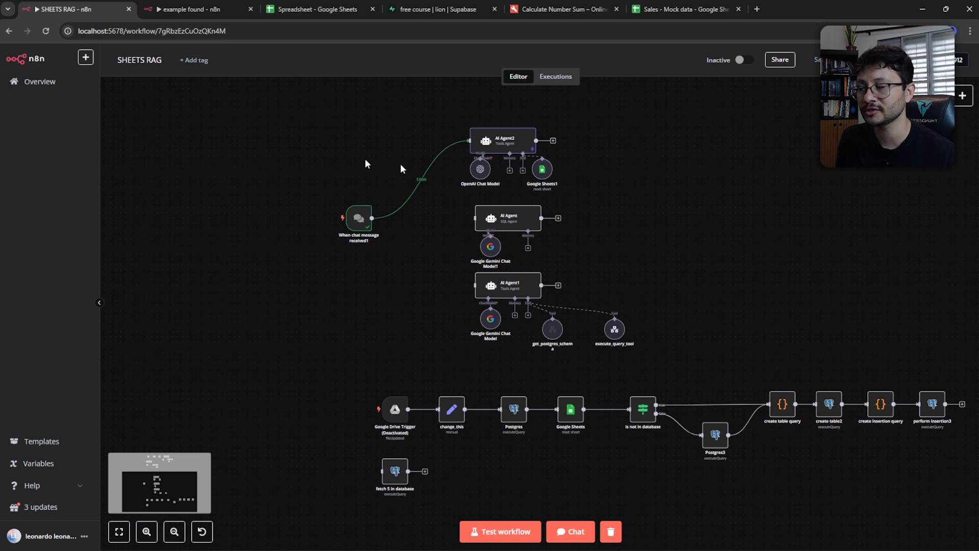
{"action": "left_click", "coordinate": [188, 9]}
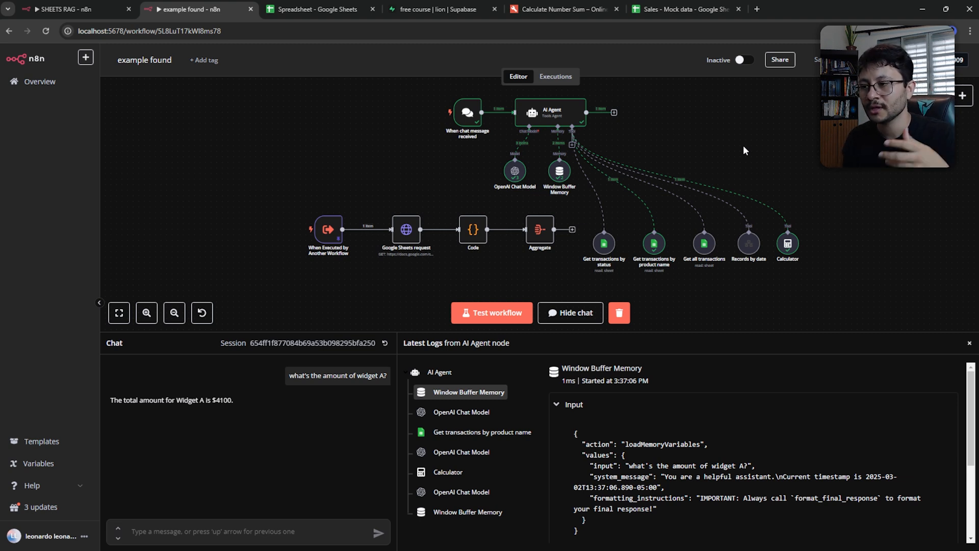
{"action": "mouse_move", "coordinate": [815, 204]}
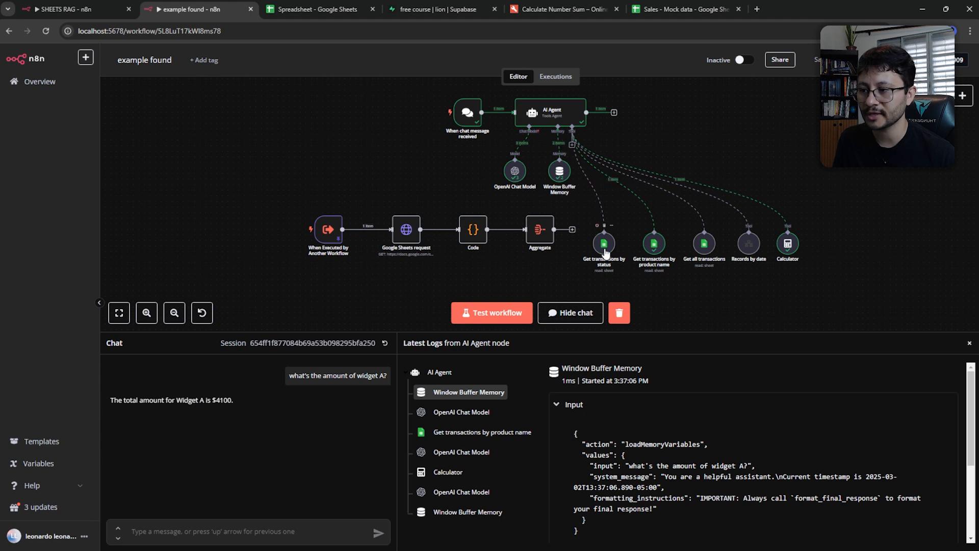
{"action": "mouse_move", "coordinate": [642, 267]}
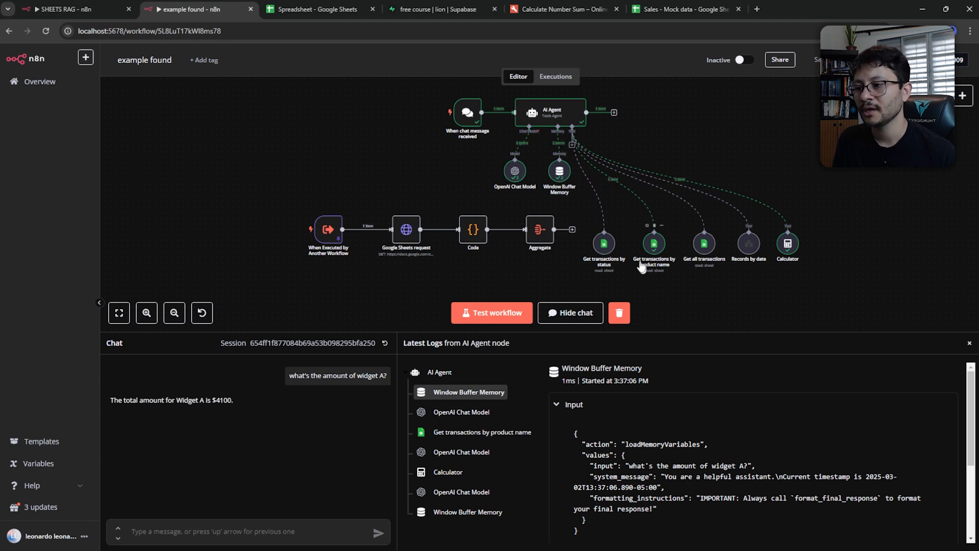
{"action": "mouse_move", "coordinate": [713, 269]}
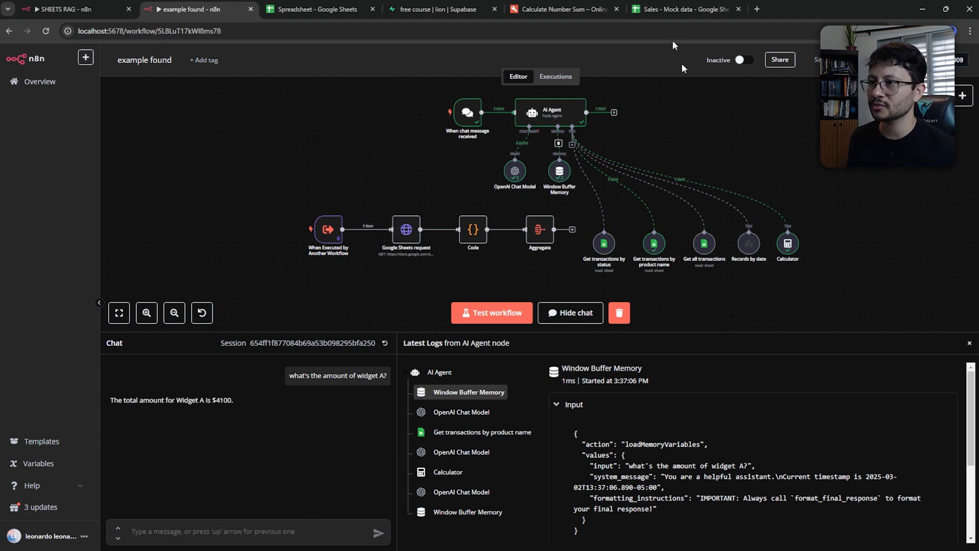
Step: Glance at the Sales mock-data spreadsheet, then return to the example workflow with its Widget A answer
{"action": "left_click", "coordinate": [683, 10]}
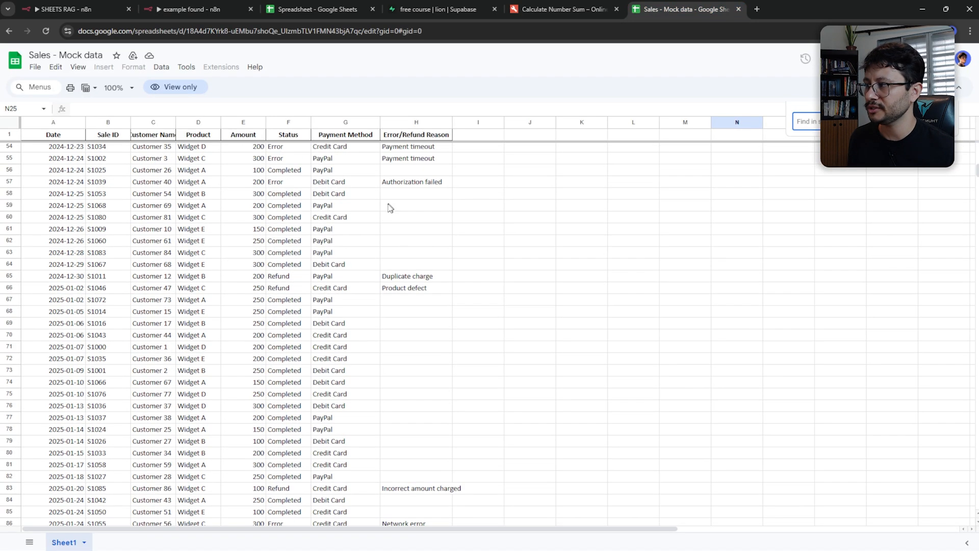
{"action": "left_click", "coordinate": [191, 10]}
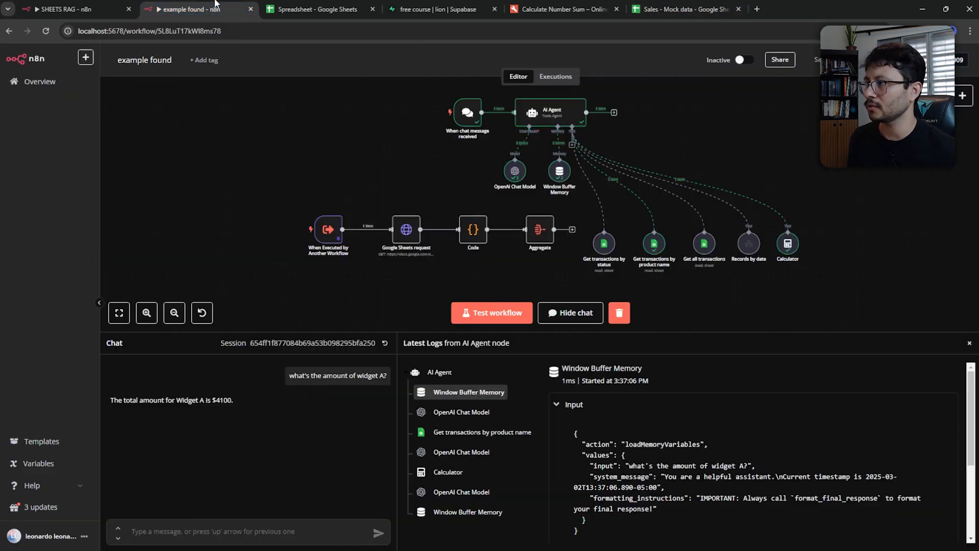
Step: Review the chat model, Calculator (sum 4100) and final chat model log steps, then return to SHEETS RAG
{"action": "left_click", "coordinate": [461, 358]}
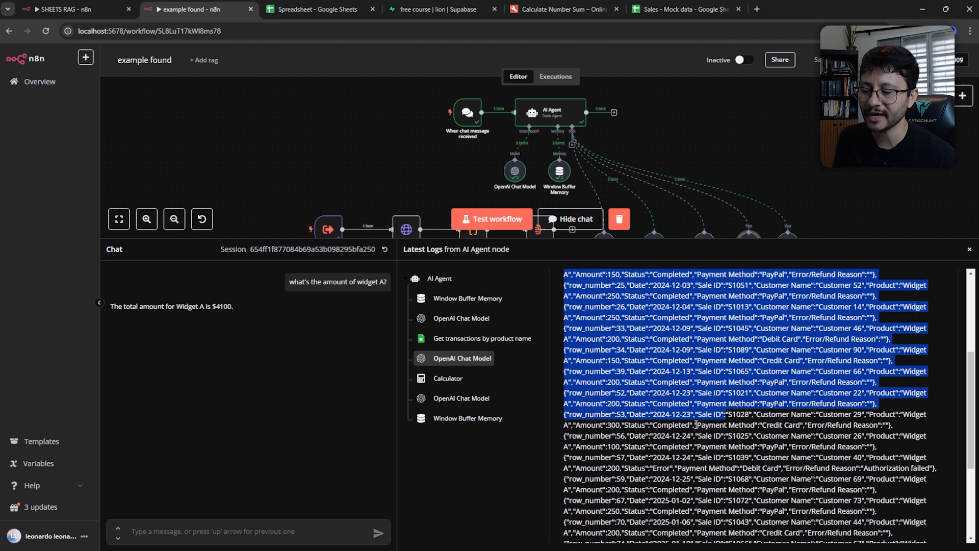
{"action": "left_click", "coordinate": [447, 377]}
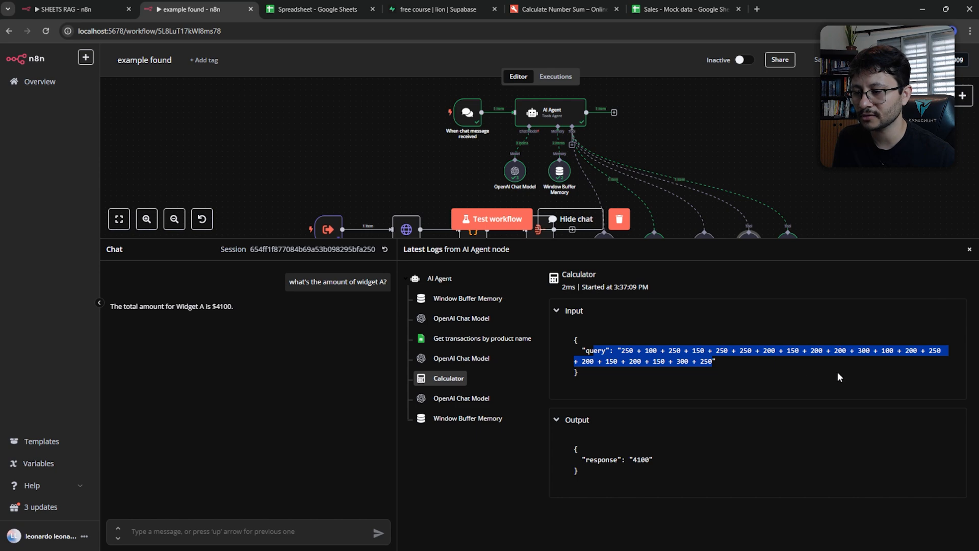
{"action": "left_click", "coordinate": [461, 397]}
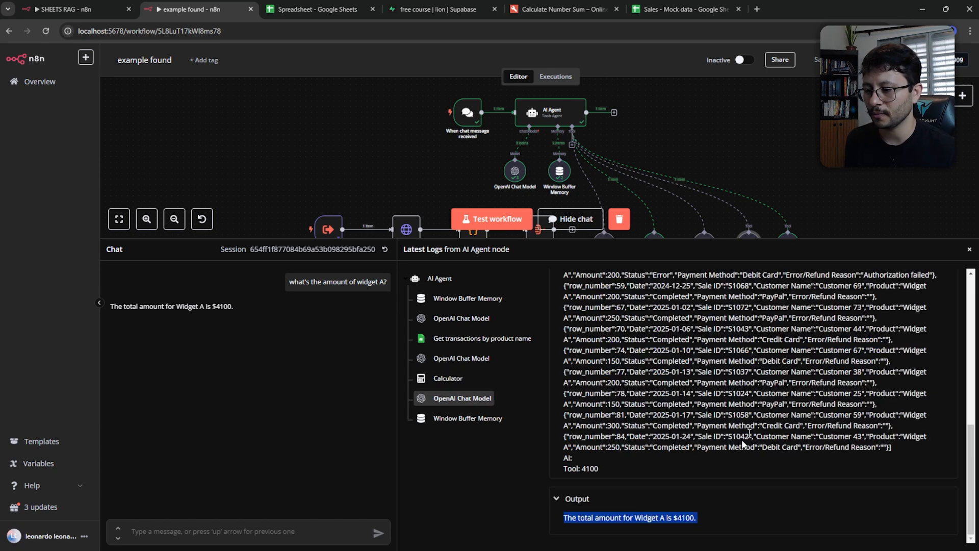
{"action": "left_click", "coordinate": [68, 9]}
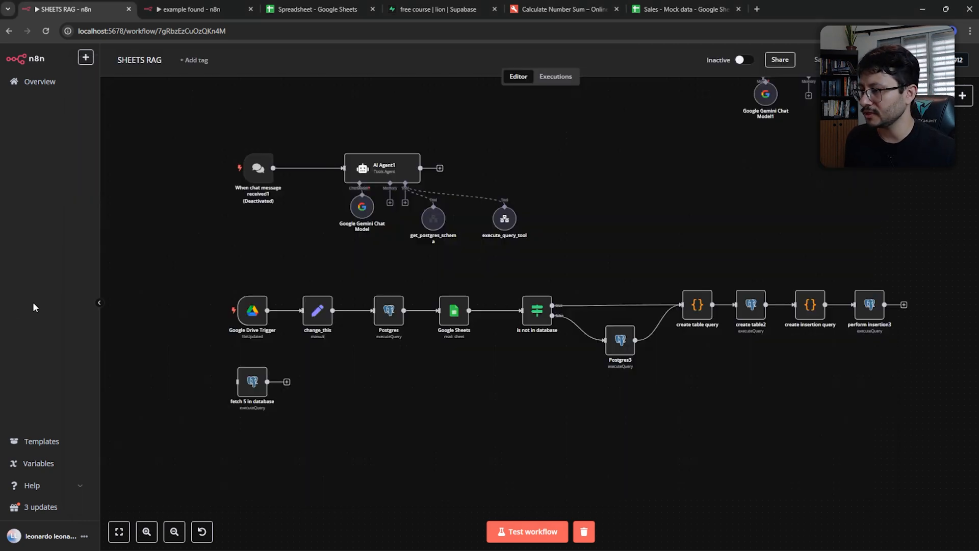
{"action": "mouse_move", "coordinate": [565, 537]}
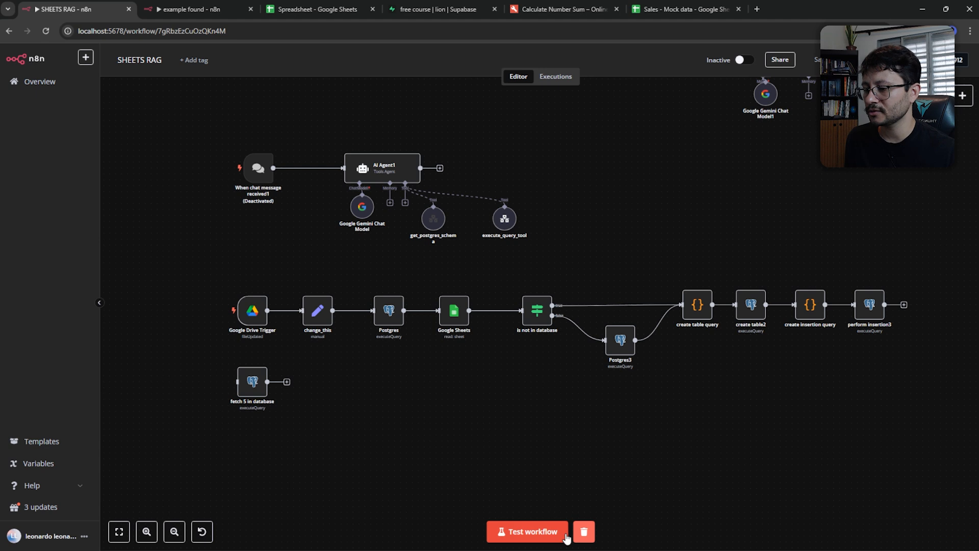
Step: Execute the Google Drive to Postgres import pipeline as a test run
{"action": "left_click", "coordinate": [526, 531]}
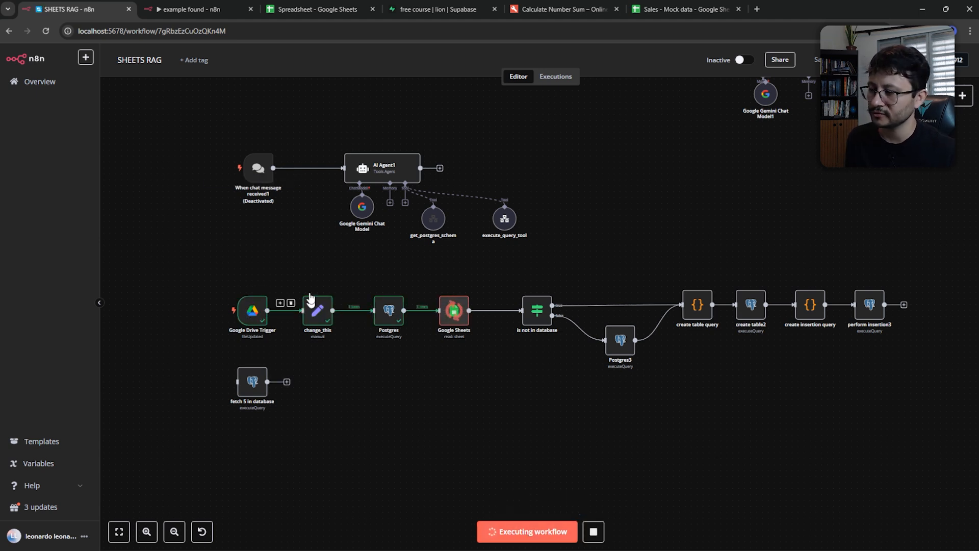
Step: Compare the change_this node's table_url with the Google Sheets address and return to the canvas
{"action": "double_click", "coordinate": [317, 310]}
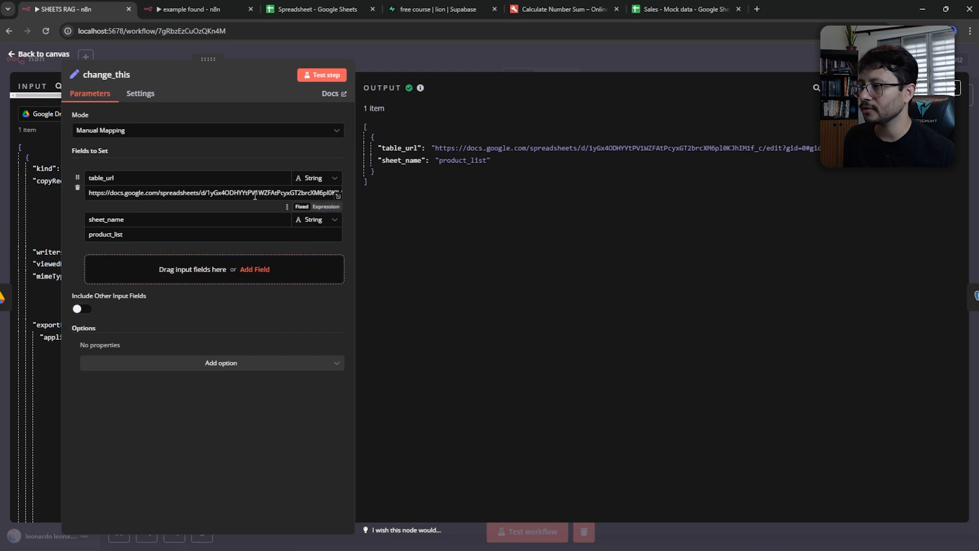
{"action": "left_click", "coordinate": [315, 9]}
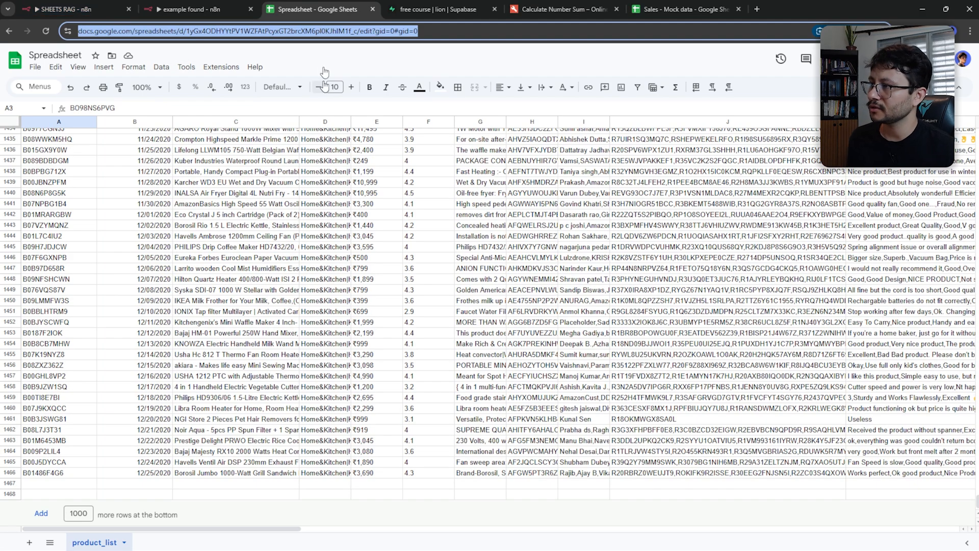
{"action": "left_click", "coordinate": [65, 10]}
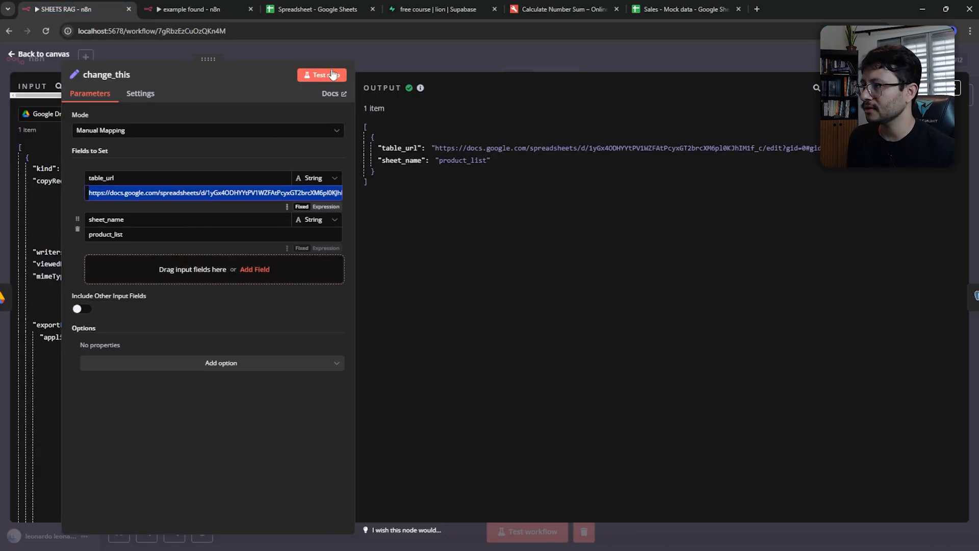
{"action": "left_click", "coordinate": [315, 9]}
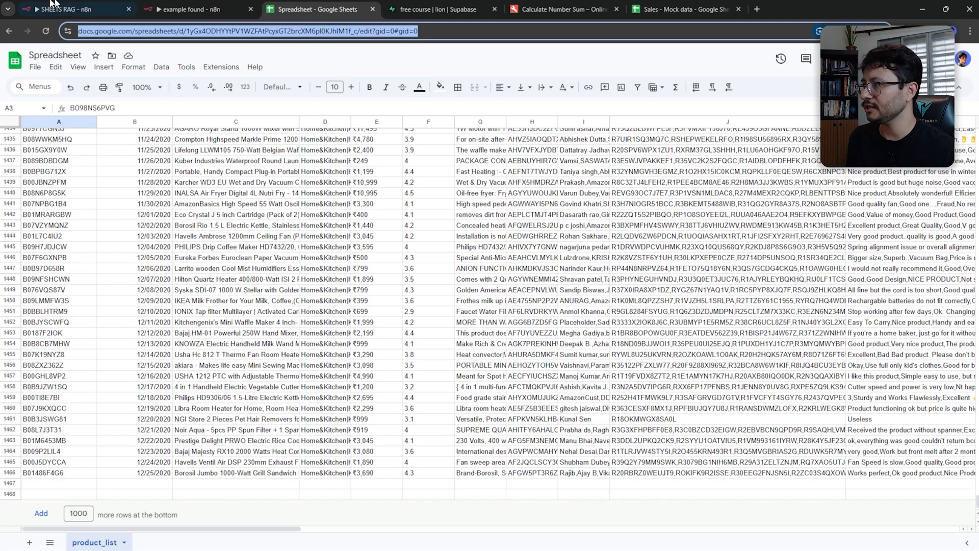
{"action": "left_click", "coordinate": [68, 9]}
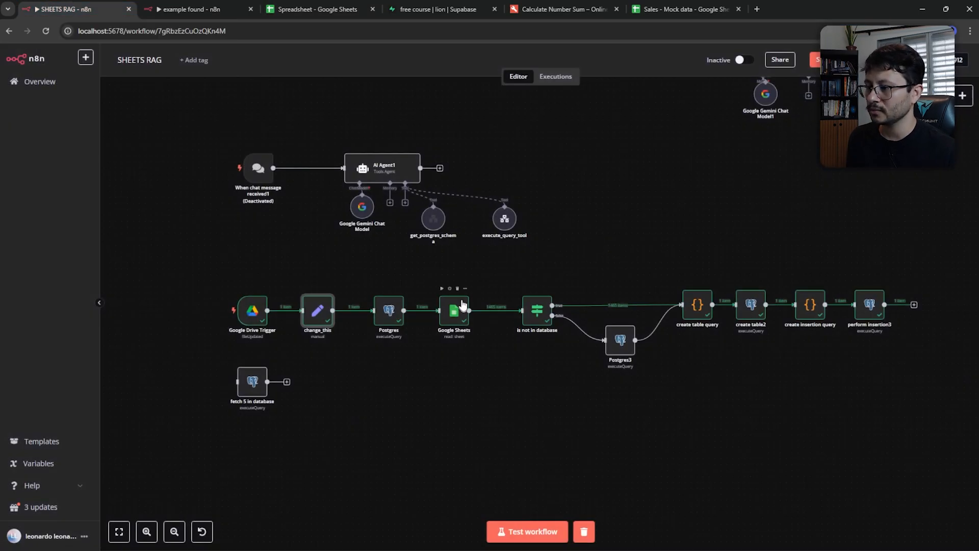
{"action": "double_click", "coordinate": [388, 310]}
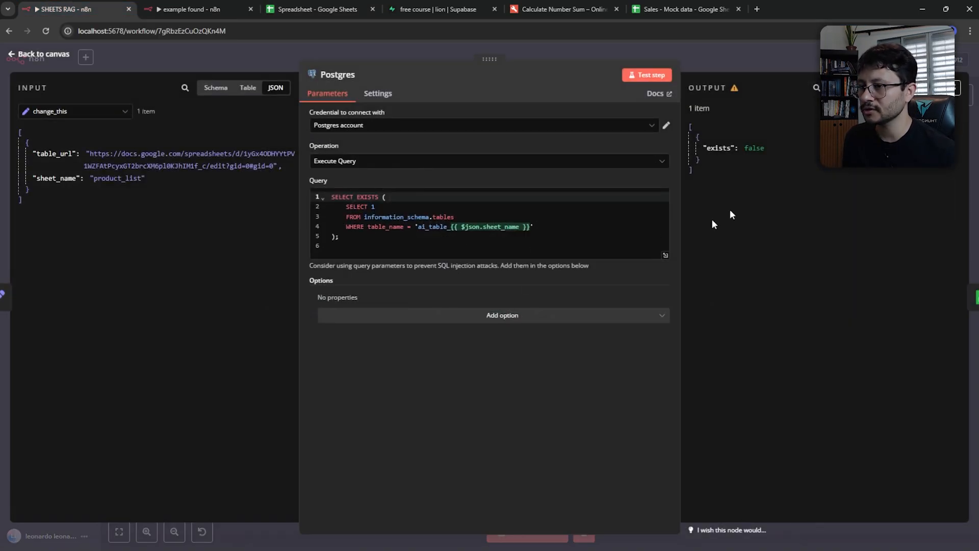
{"action": "mouse_move", "coordinate": [717, 143]}
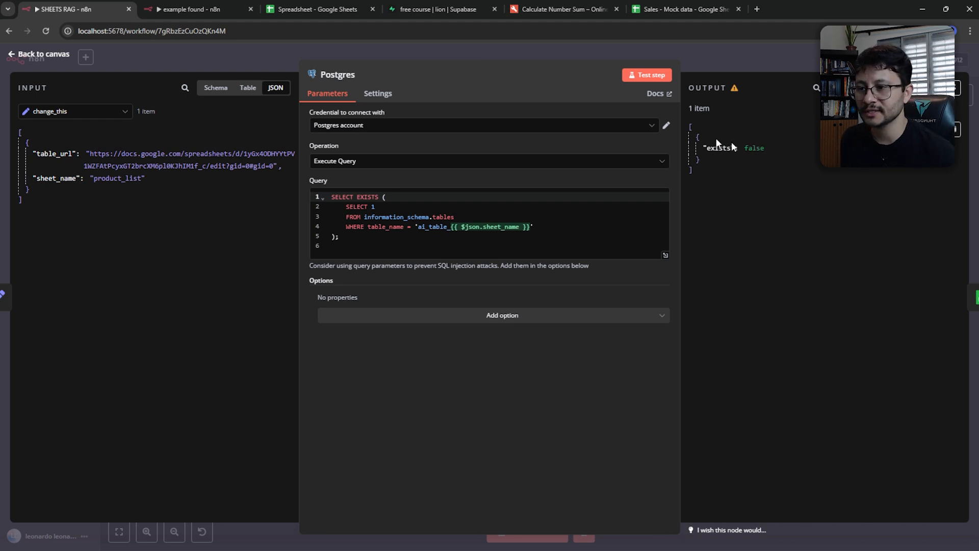
{"action": "left_click", "coordinate": [41, 54]}
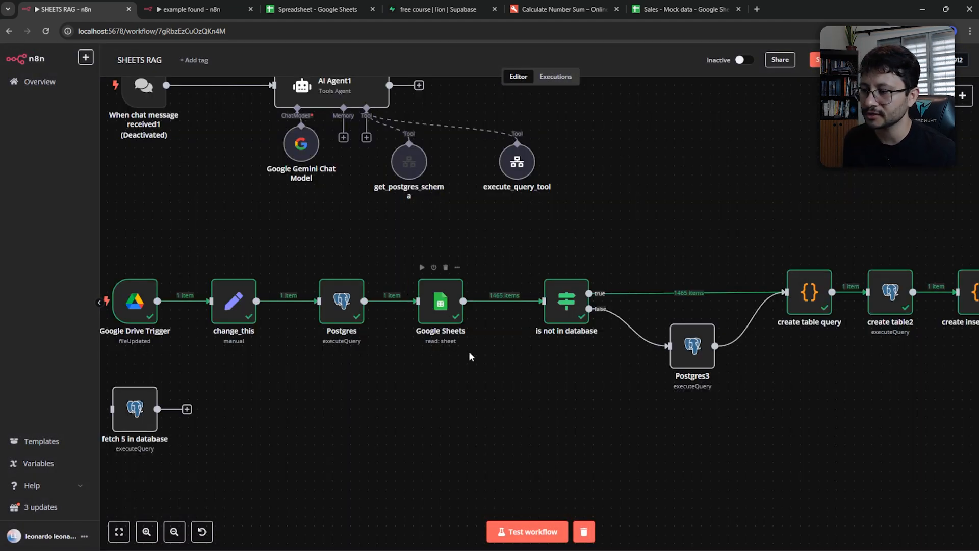
{"action": "mouse_move", "coordinate": [506, 342]}
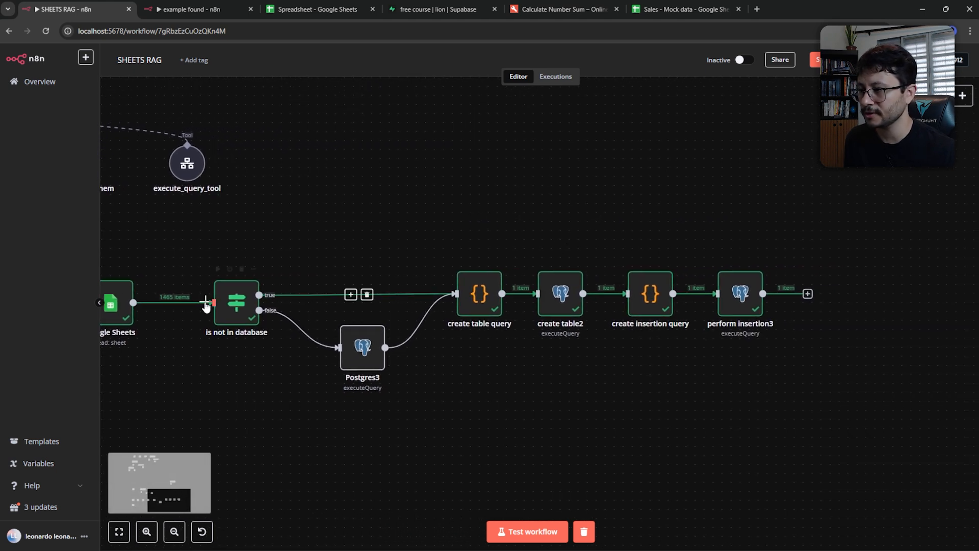
{"action": "left_click", "coordinate": [479, 293]}
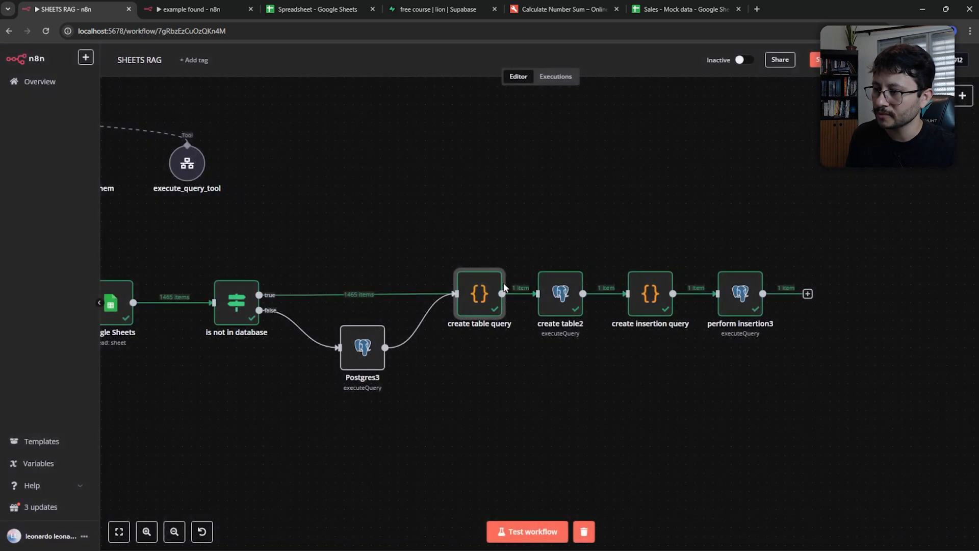
{"action": "double_click", "coordinate": [560, 294]}
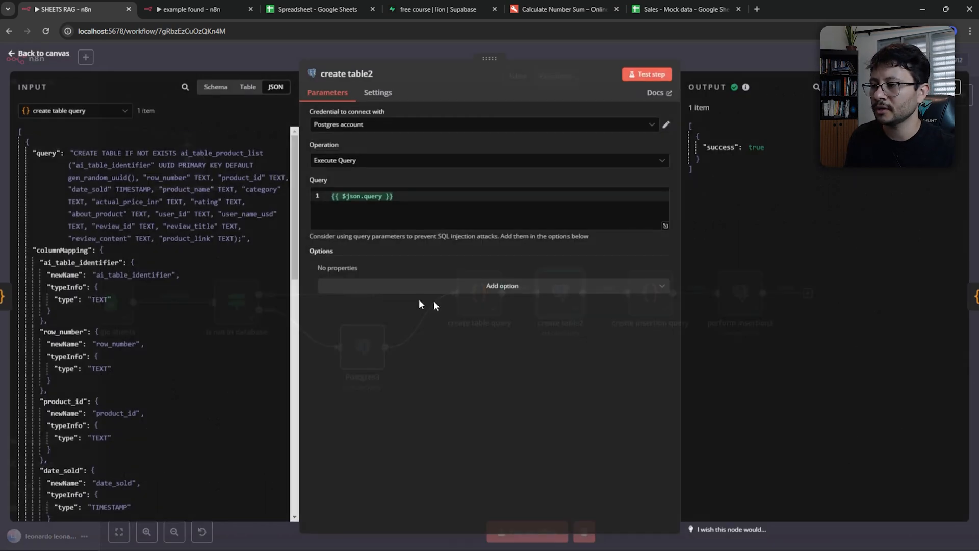
{"action": "left_click", "coordinate": [41, 53]}
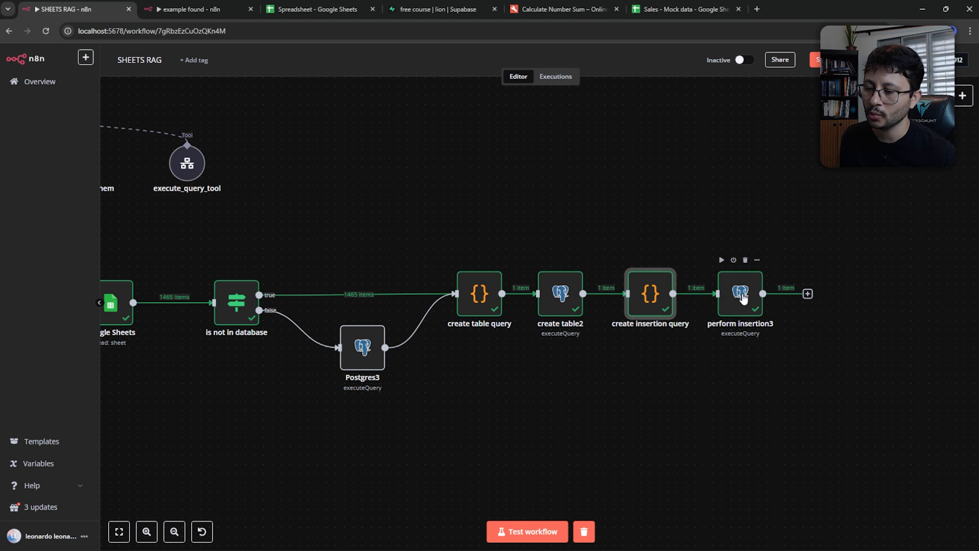
Step: View all rows of ai_table_product_list in pgAdmin, confirming 1,465 imported product rows
{"action": "double_click", "coordinate": [739, 294]}
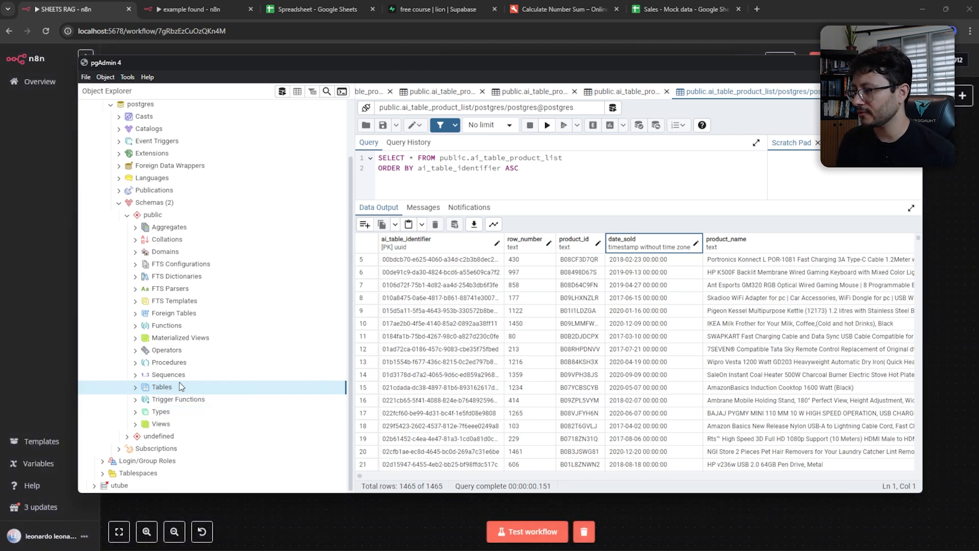
{"action": "left_click", "coordinate": [134, 386]}
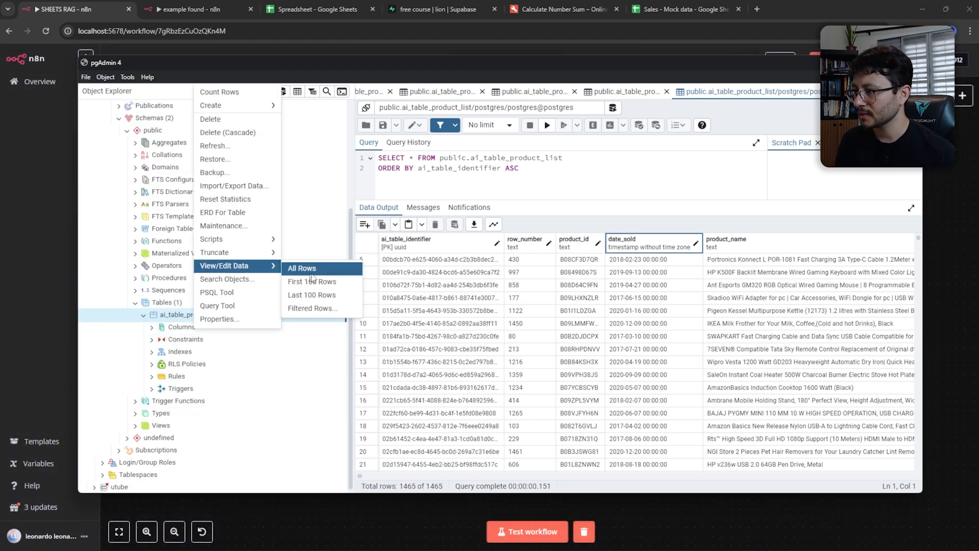
{"action": "left_click", "coordinate": [302, 268]}
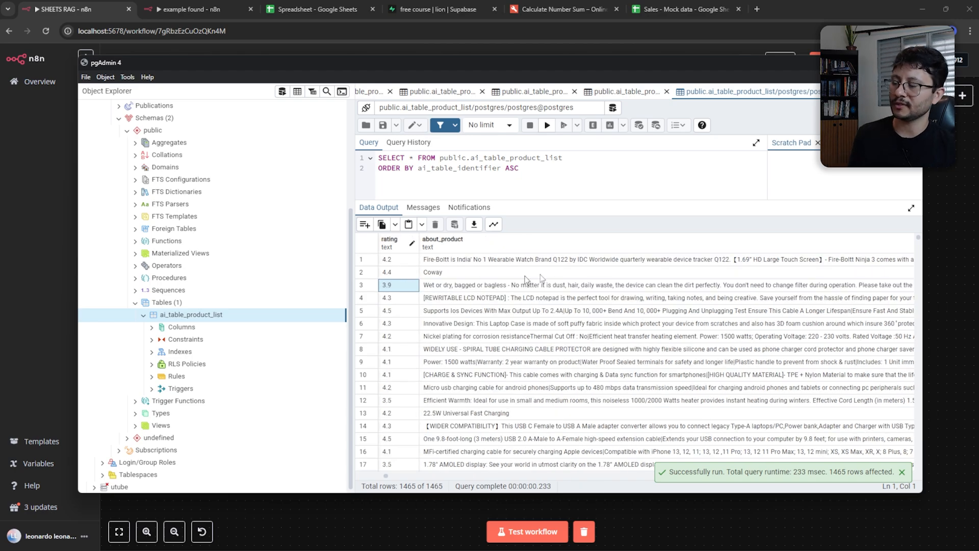
Step: Copy the actual_price values E2:E11 of the 02/24–02/28 sales from the product spreadsheet
{"action": "left_click", "coordinate": [315, 9]}
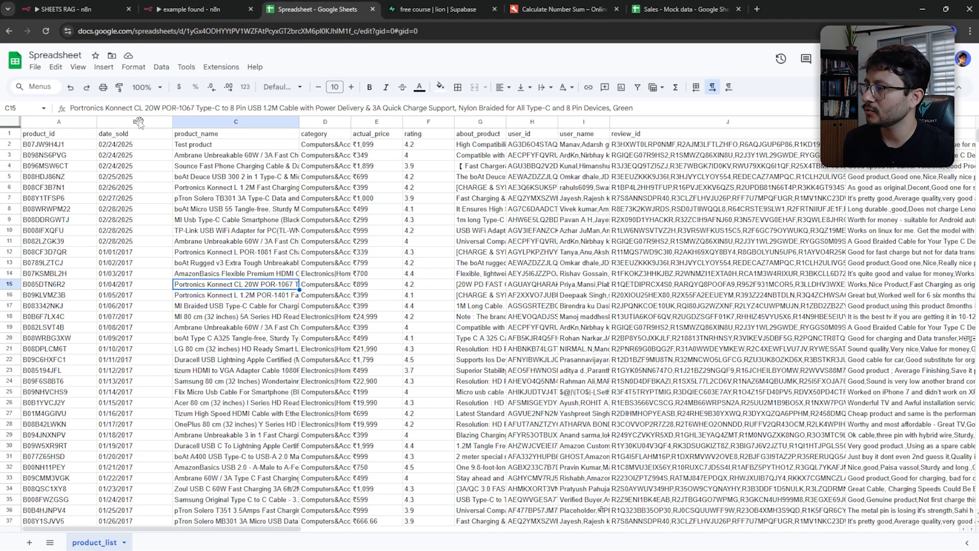
{"action": "left_click", "coordinate": [134, 240]}
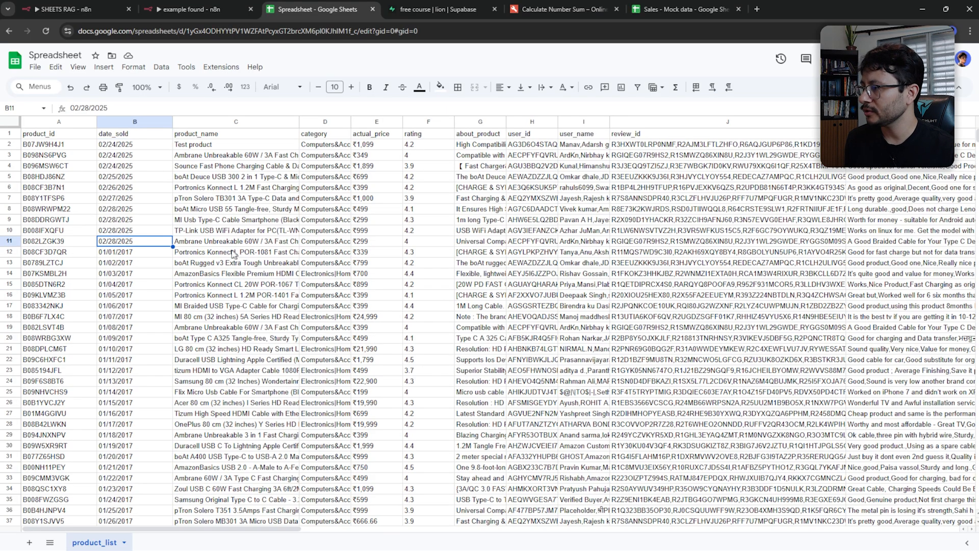
{"action": "left_click", "coordinate": [376, 240]}
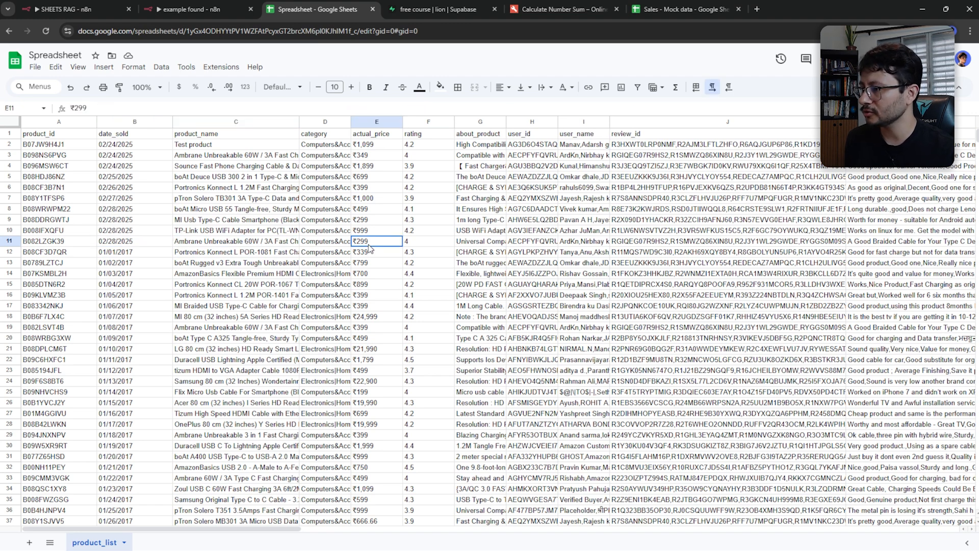
{"action": "left_click_drag", "start_coordinate": [376, 144], "coordinate": [376, 240]}
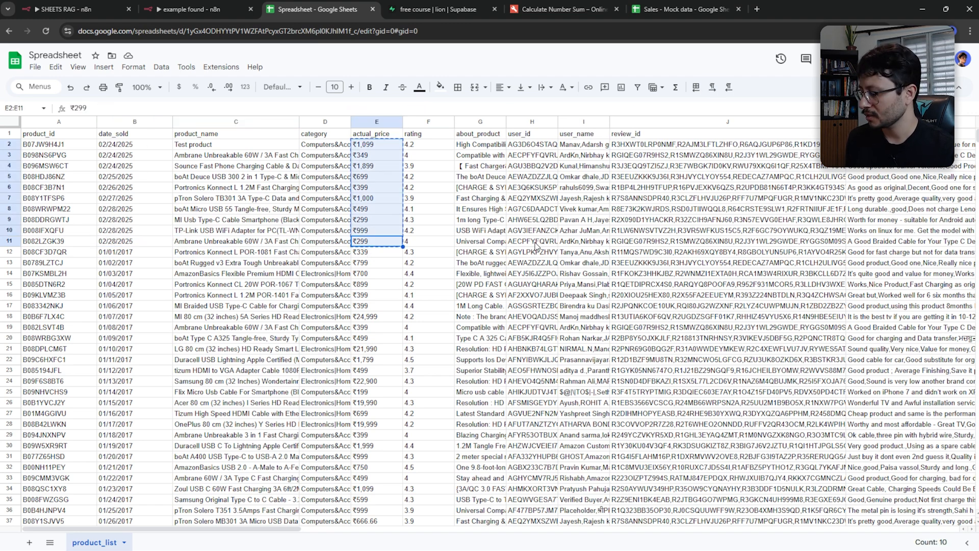
{"action": "left_click", "coordinate": [561, 9]}
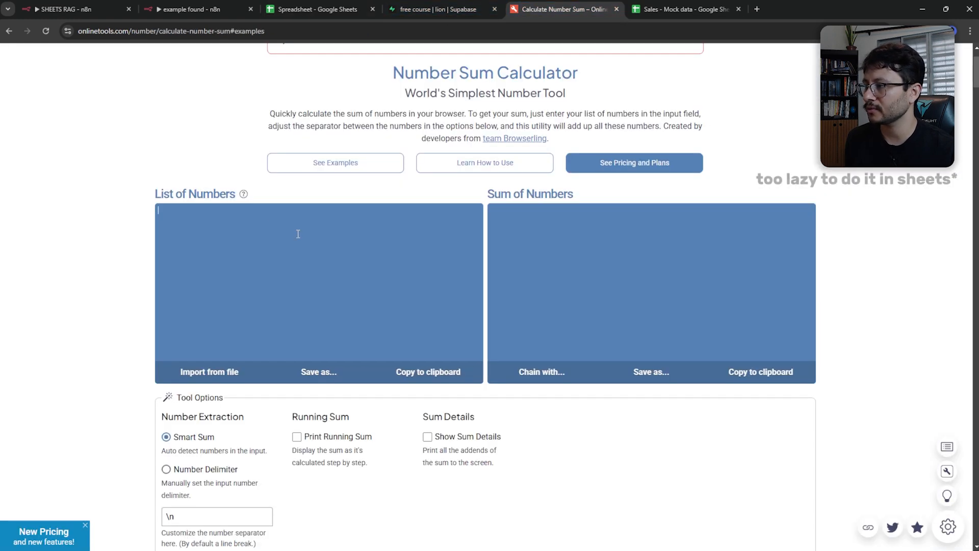
Step: Sum the ten pasted prices to 7541 in the Number Sum Calculator and return to the n8n chat
{"action": "type", "text": "₹1,099"}
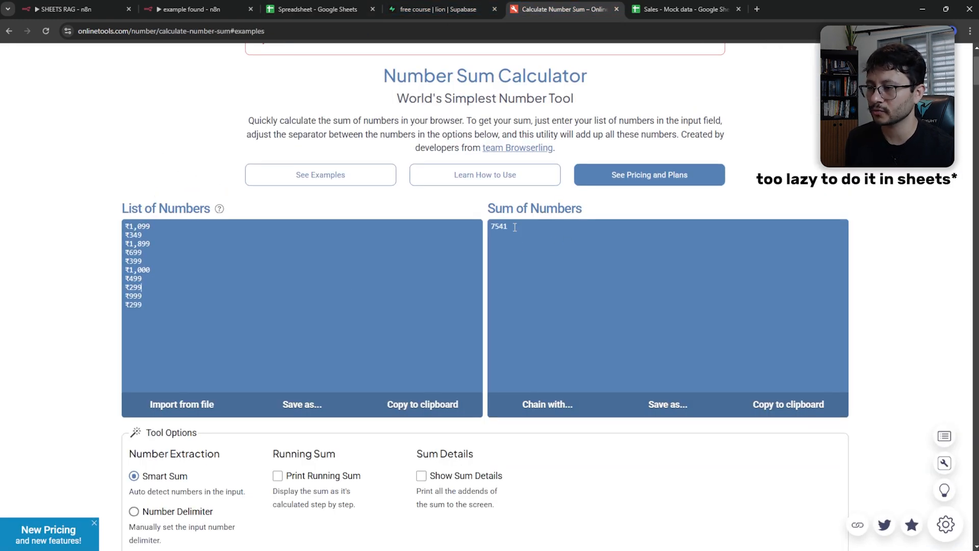
{"action": "left_click", "coordinate": [788, 404]}
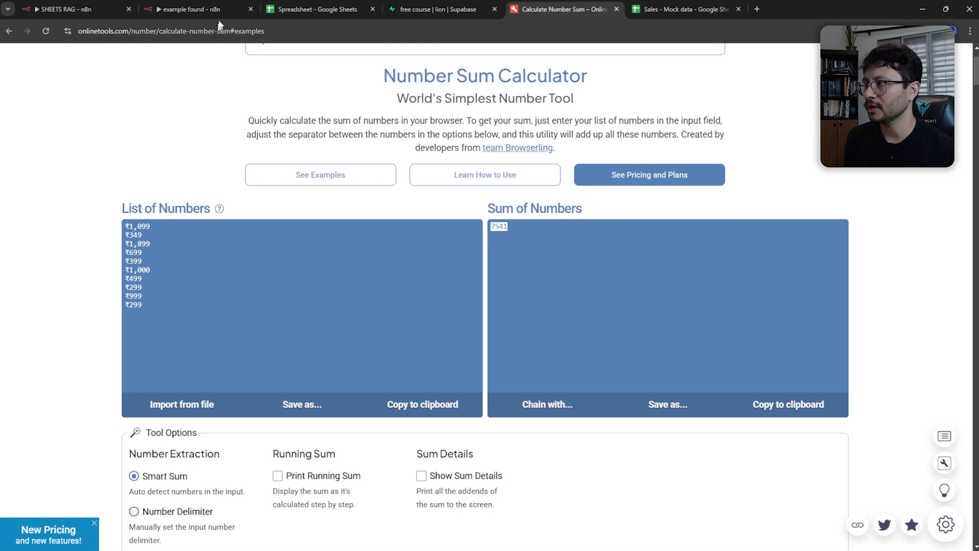
{"action": "left_click", "coordinate": [62, 10]}
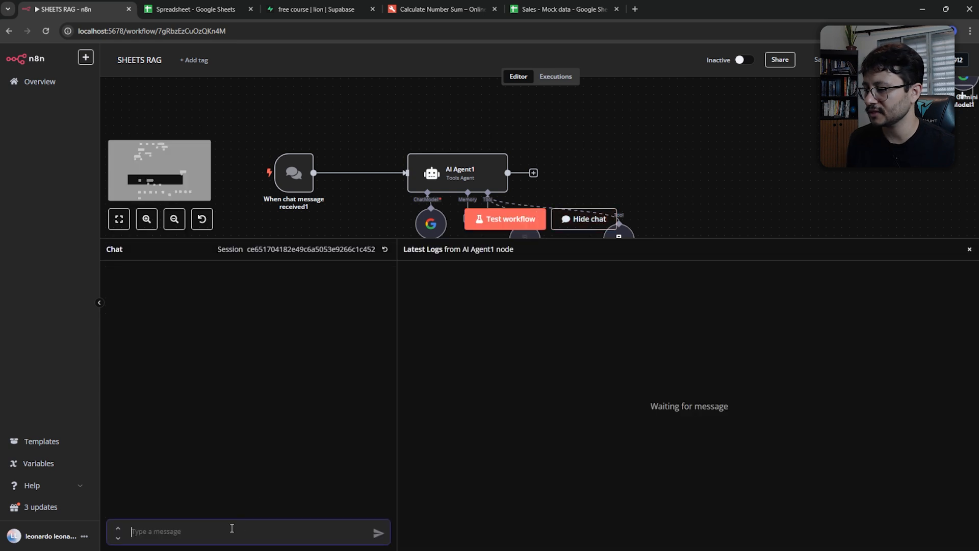
Step: Ask the agent 'how much did I make from the 02/24 till 02/28 of this year?', getting 7541
{"action": "type", "text": "how much did I make from the 02/24 till 02/28 of this year?"}
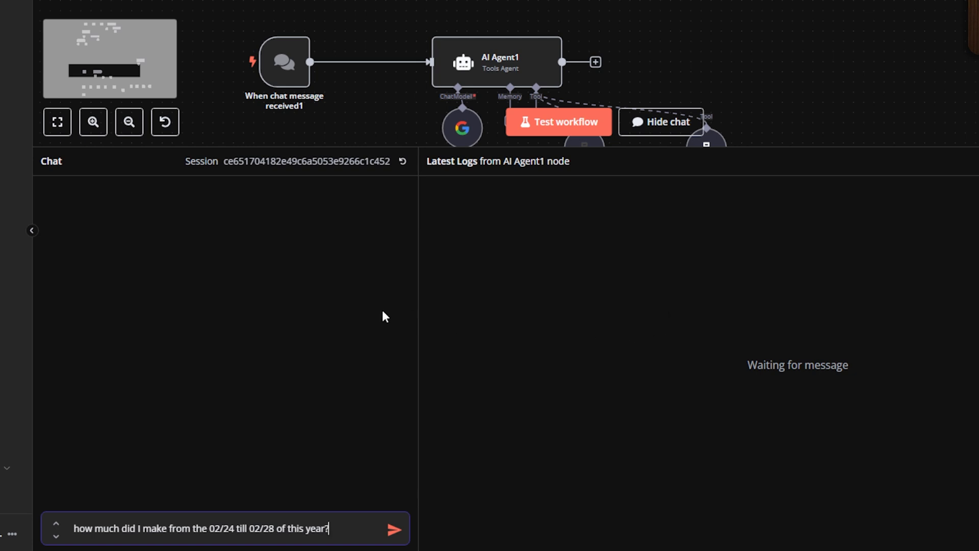
{"action": "left_click", "coordinate": [393, 528]}
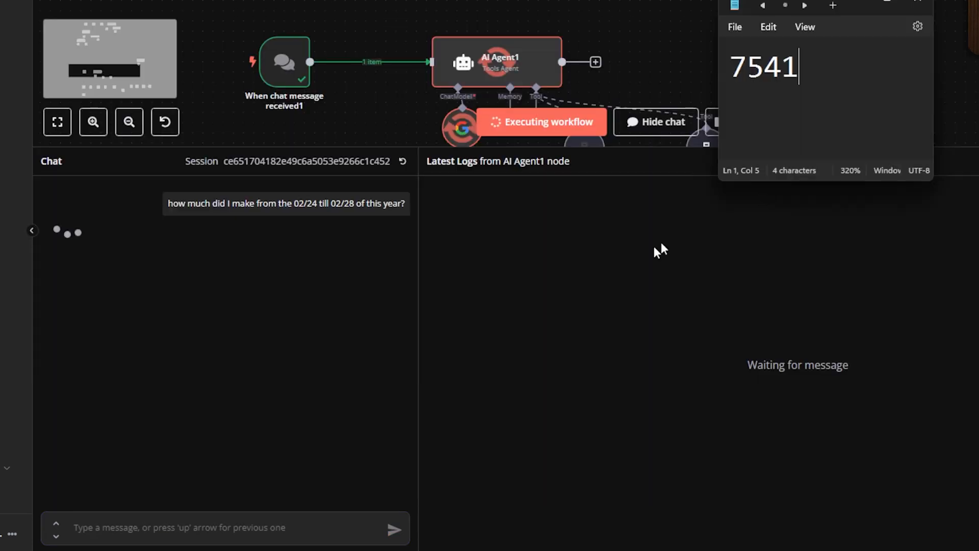
{"action": "double_click", "coordinate": [762, 66]}
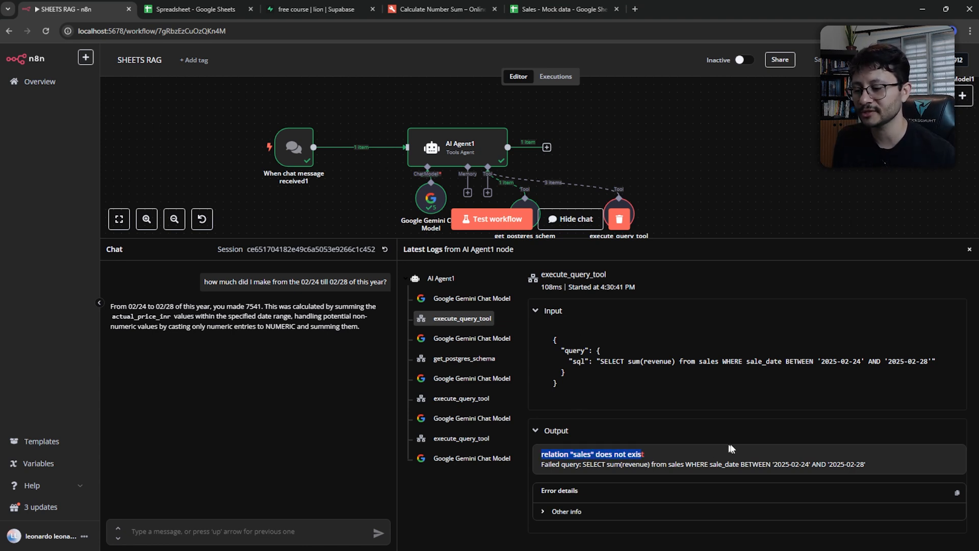
{"action": "mouse_move", "coordinate": [691, 385]}
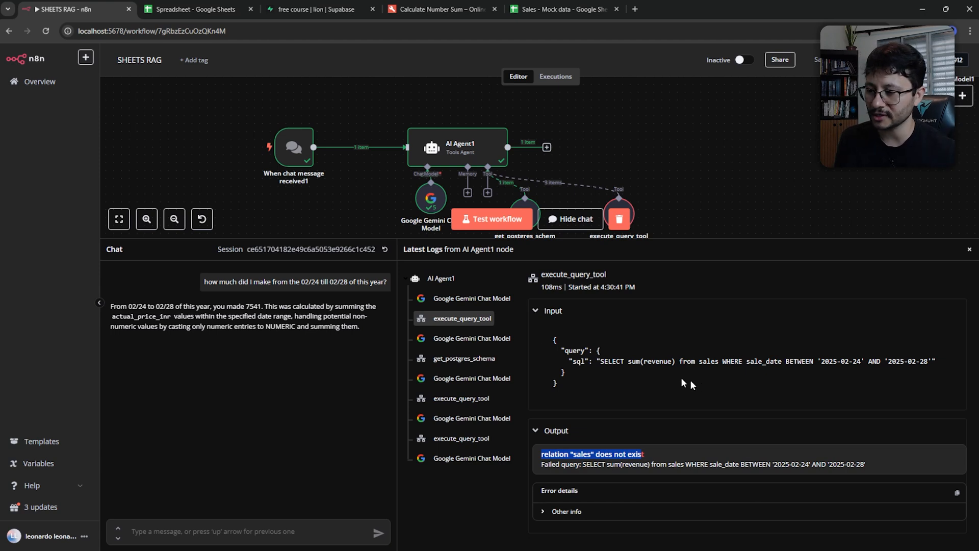
Step: Inspect the get_postgres_schema output and the execute_query_tool runs, including the failing SUM query on the text price column
{"action": "left_click", "coordinate": [463, 358]}
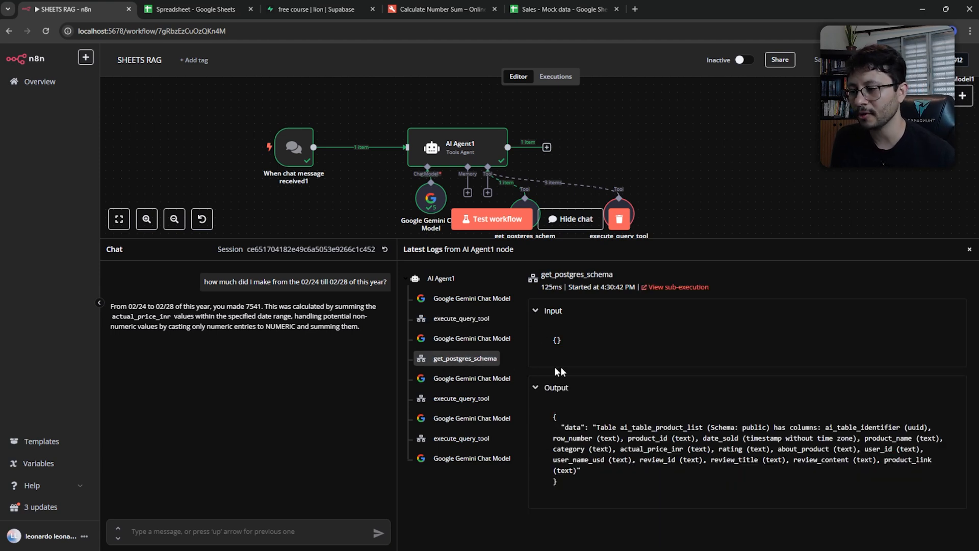
{"action": "left_click_drag", "start_coordinate": [597, 427], "coordinate": [579, 469]}
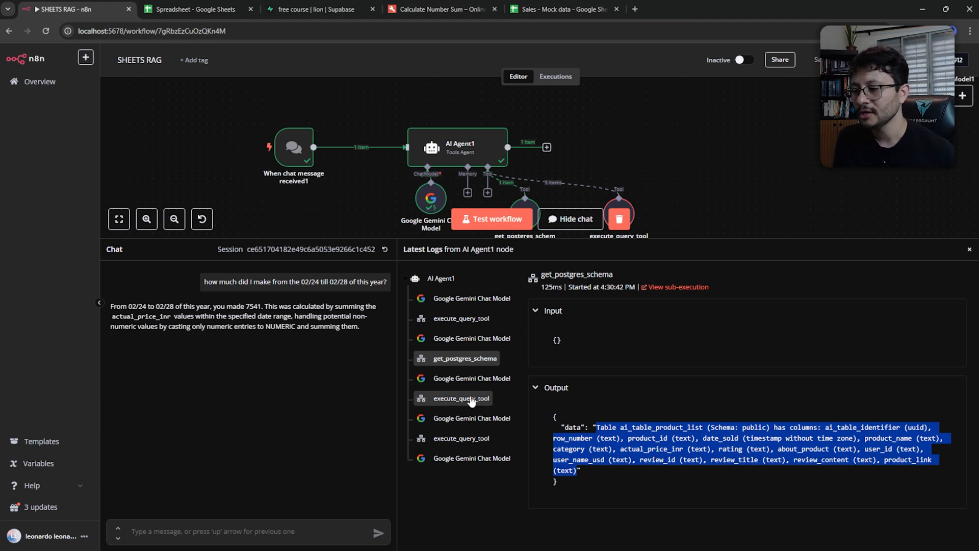
{"action": "left_click", "coordinate": [461, 398]}
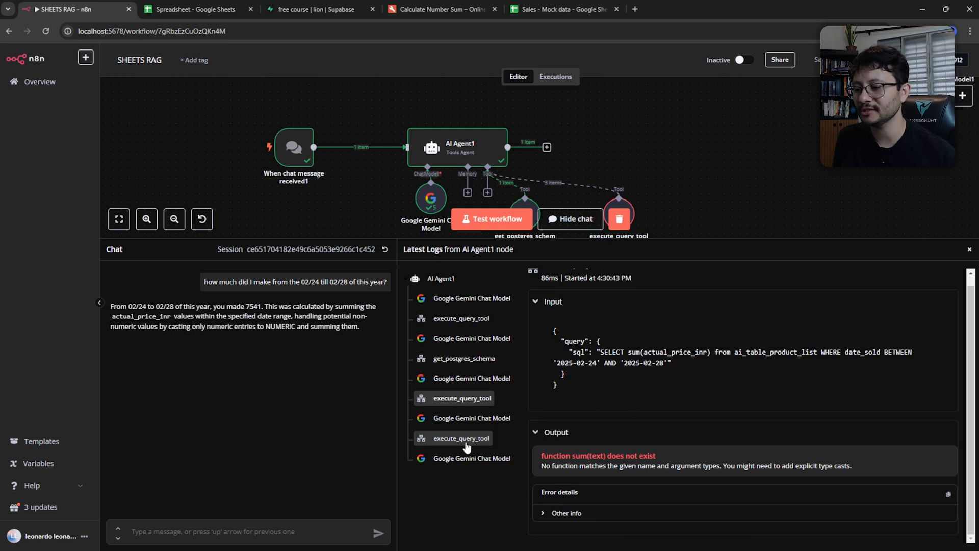
{"action": "left_click", "coordinate": [461, 437]}
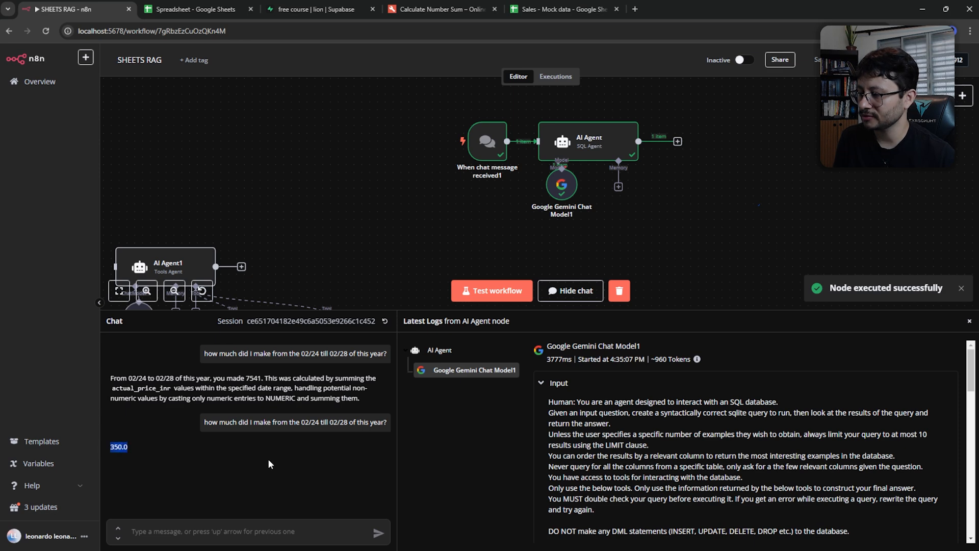
Step: Review the SQL Agent log down to its 350.0 answer, then hide the chat to view the workflow
{"action": "scroll", "scroll_direction": "down", "scroll_amount": 3}
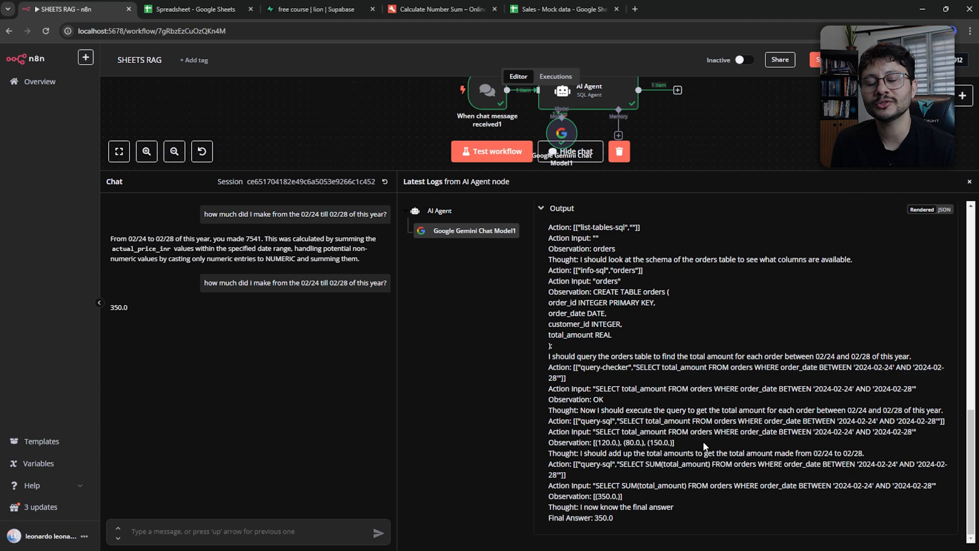
{"action": "left_click", "coordinate": [568, 151]}
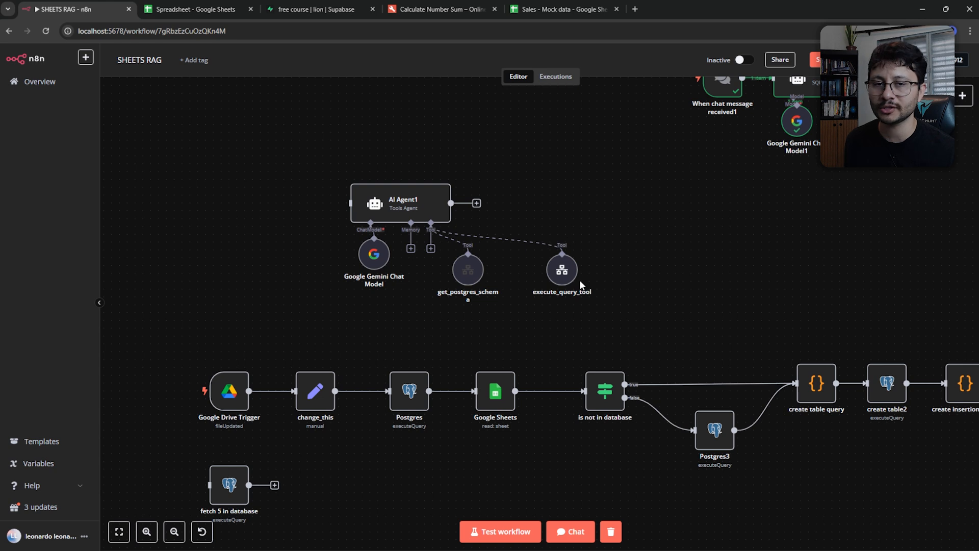
Step: Inspect the query_executer and get database schema sub-workflows, then view the get_postgres_schema tool's settings in SHEETS RAG
{"action": "left_click", "coordinate": [118, 531]}
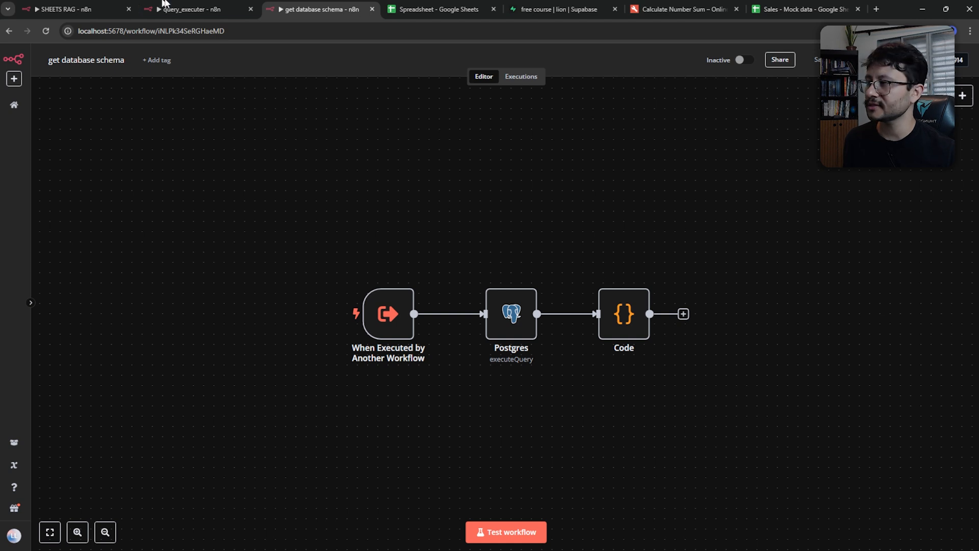
{"action": "left_click", "coordinate": [194, 9]}
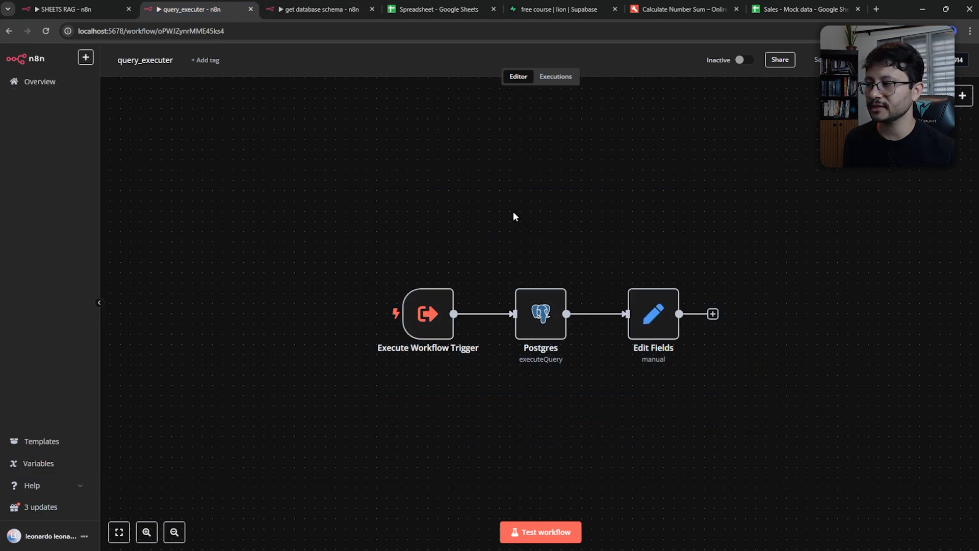
{"action": "left_click", "coordinate": [62, 9]}
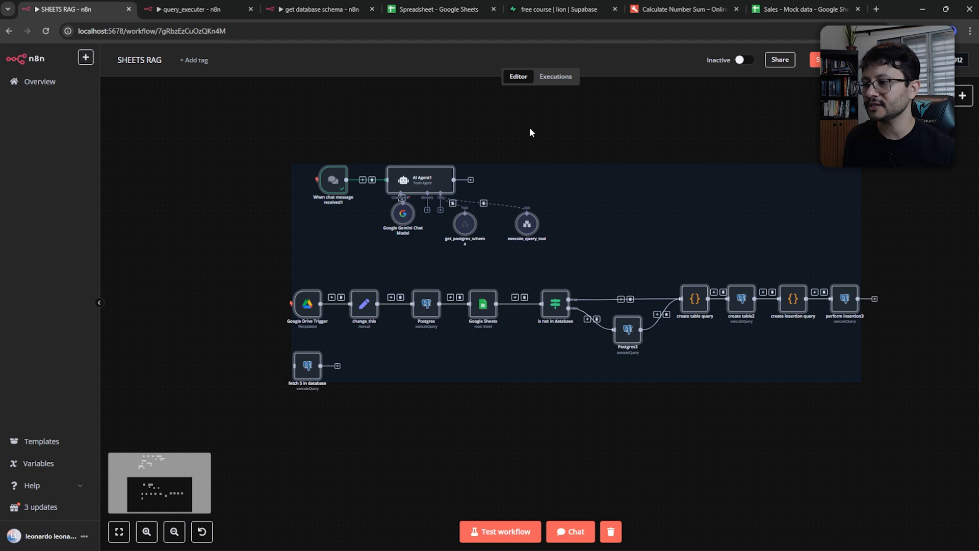
{"action": "double_click", "coordinate": [463, 224]}
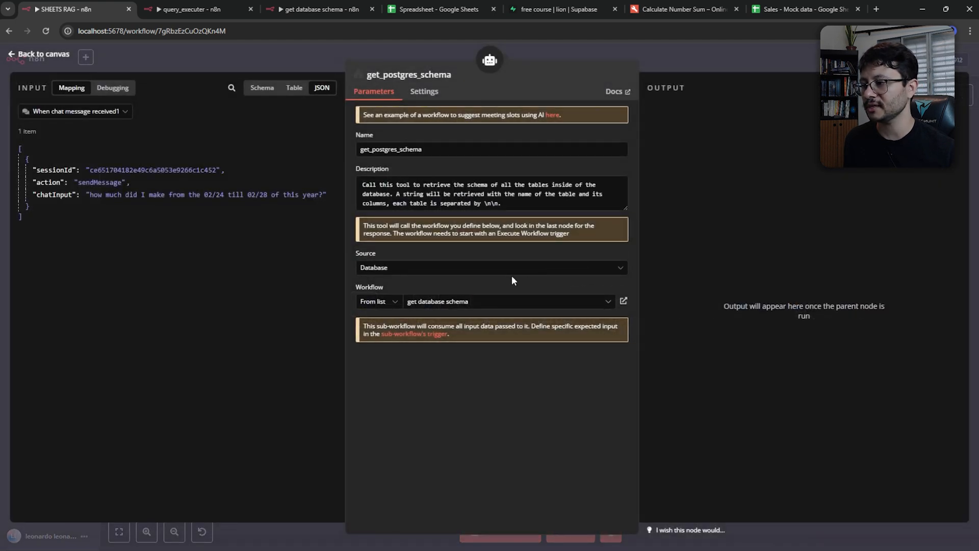
Step: Ask the agent when the test product was sold and verify its 2025-02-24 answer against the sheet
{"action": "left_click", "coordinate": [506, 301]}
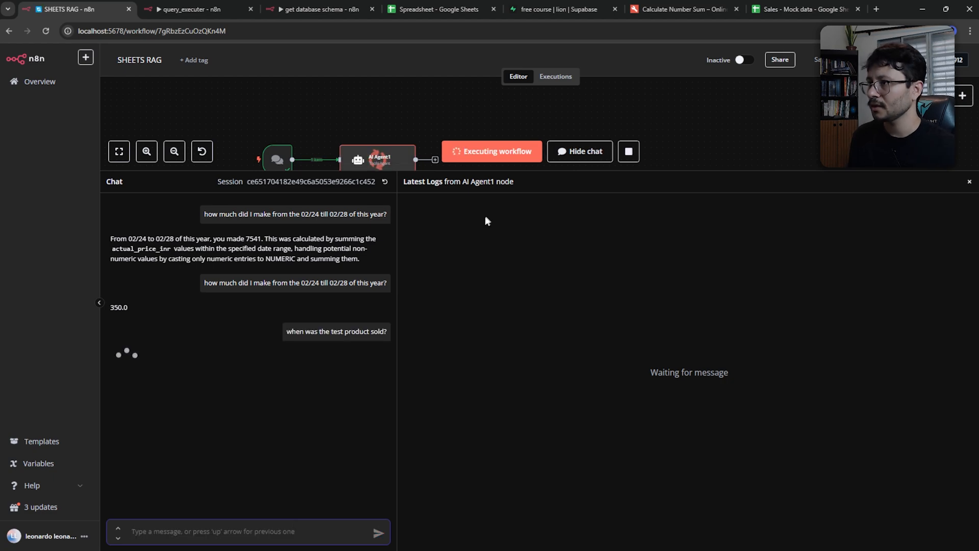
{"action": "left_click", "coordinate": [439, 9]}
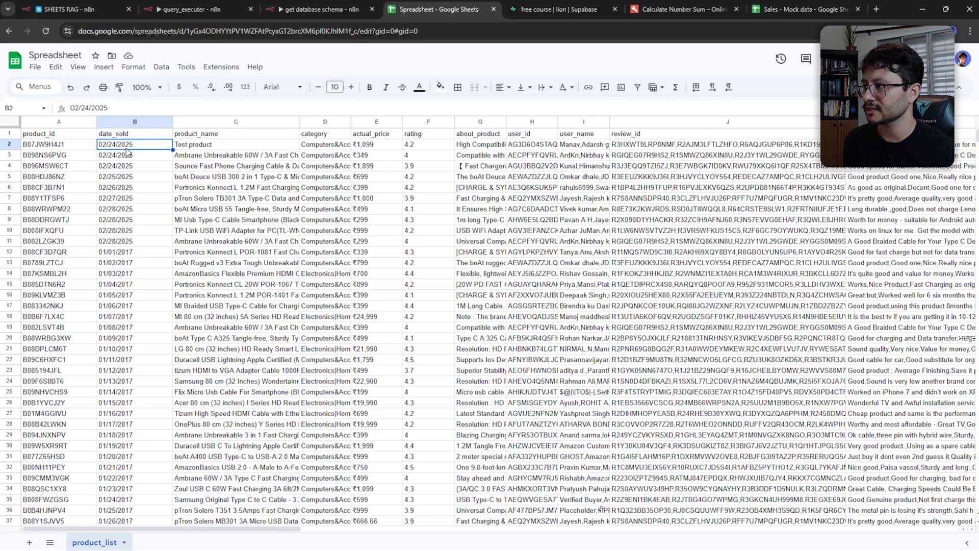
{"action": "left_click", "coordinate": [62, 9]}
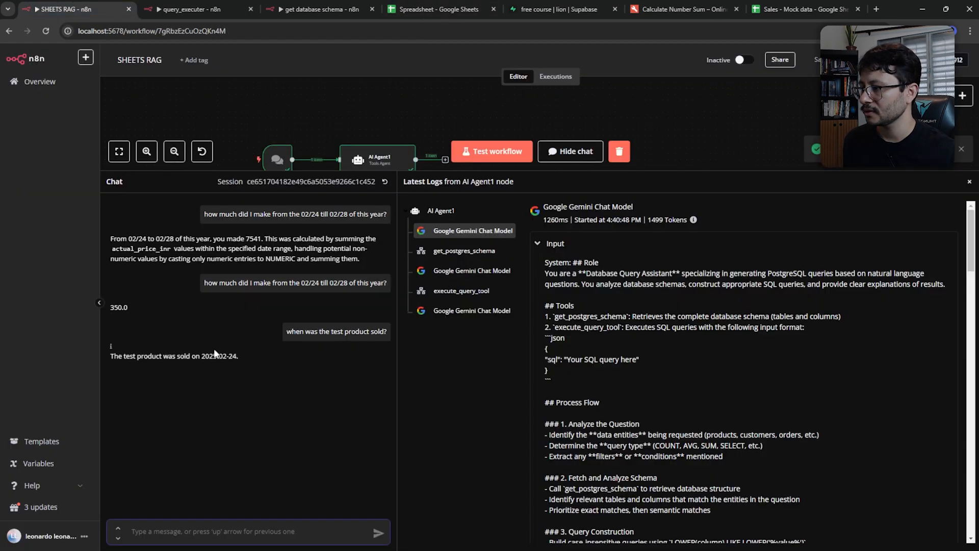
Step: Give the Test product in product_list a new date_sold picked from the February 2025 date picker
{"action": "left_click", "coordinate": [437, 9]}
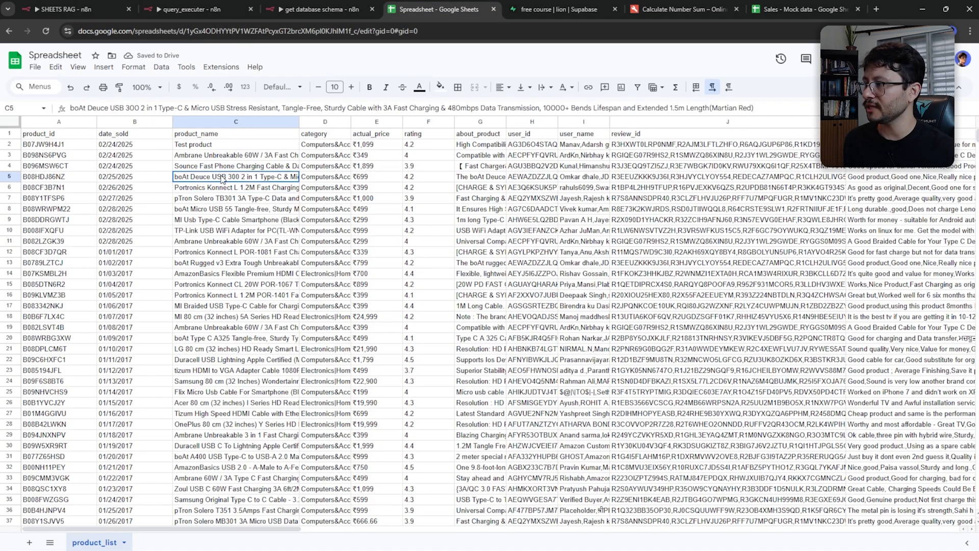
{"action": "left_click", "coordinate": [135, 144]}
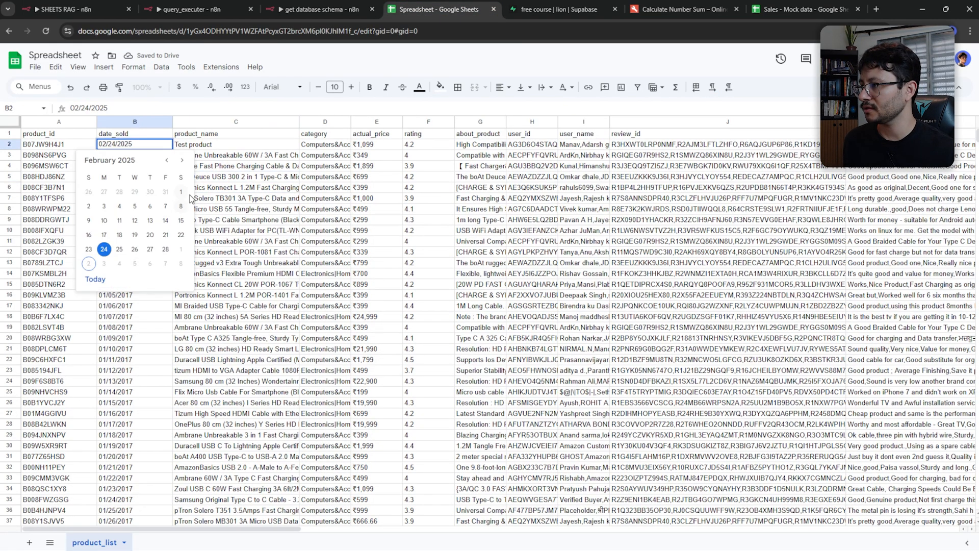
{"action": "left_click", "coordinate": [69, 9]}
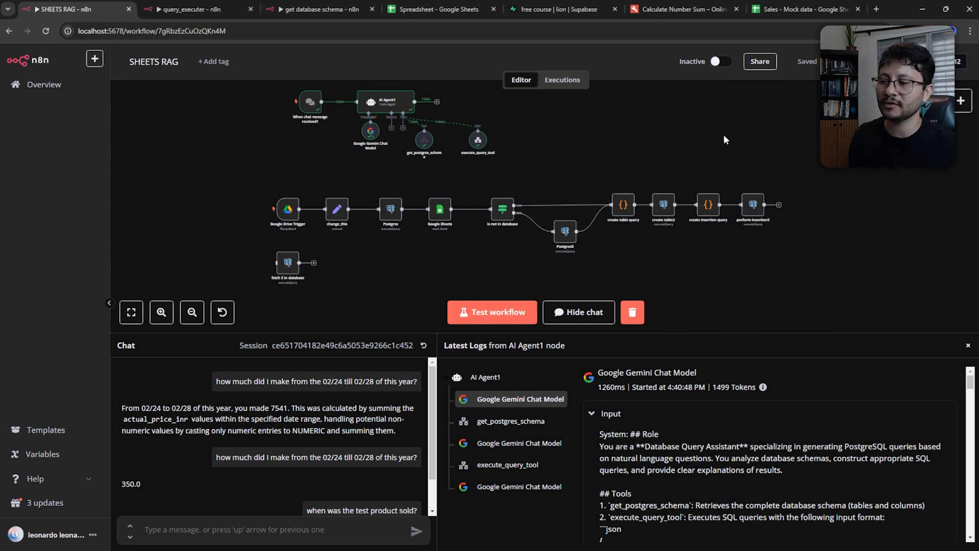
Step: Re-run the sheet import into Postgres and ask a new chat session for the test product's sale date, now 2025-02-01
{"action": "left_click", "coordinate": [491, 312]}
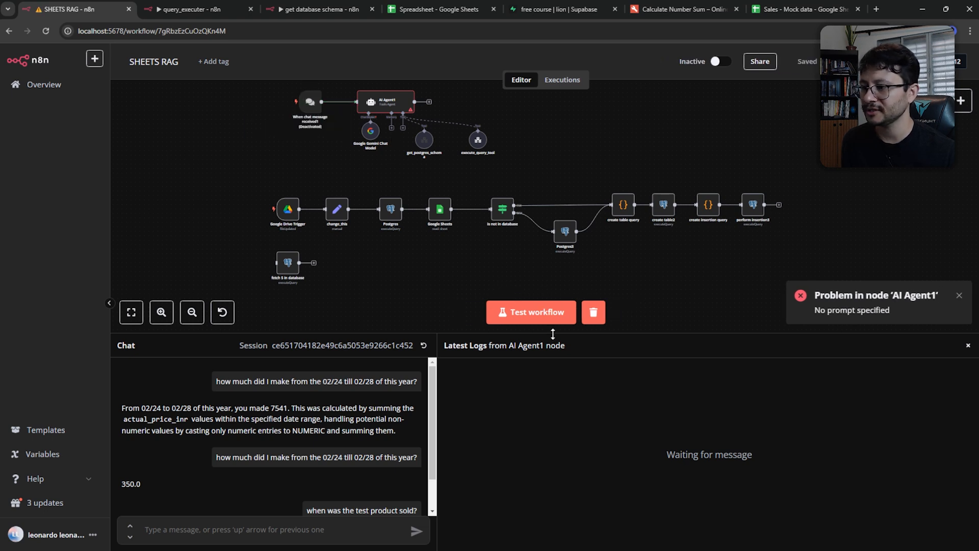
{"action": "left_click", "coordinate": [530, 312]}
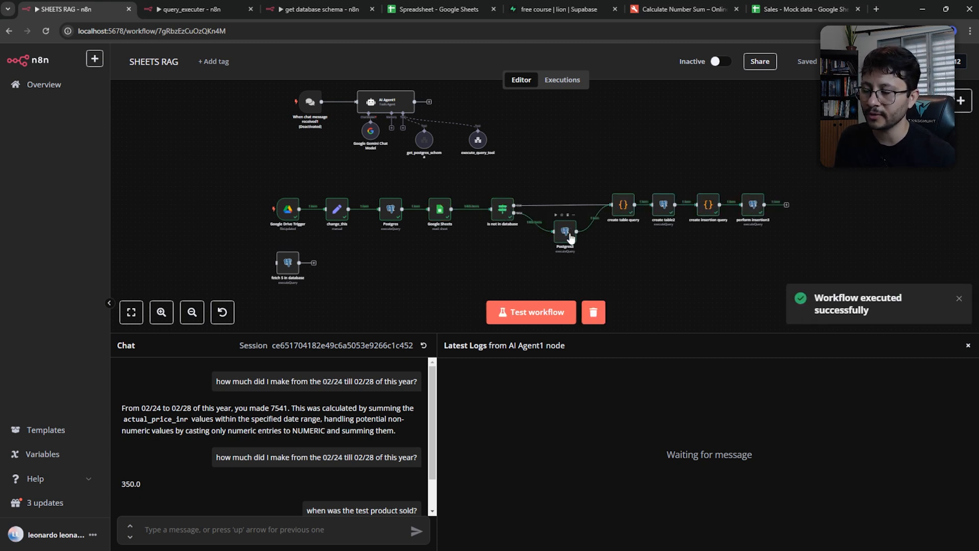
{"action": "mouse_move", "coordinate": [572, 244]}
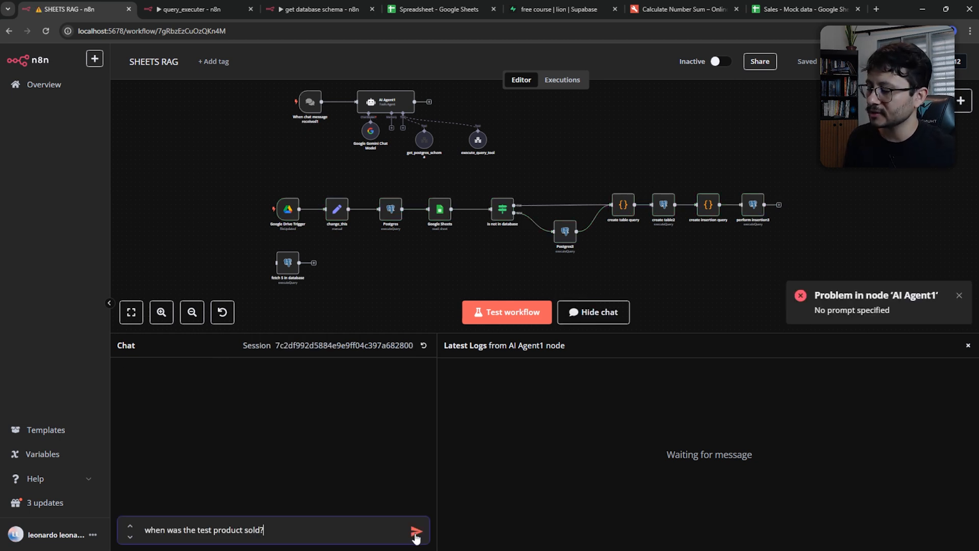
{"action": "left_click", "coordinate": [416, 530]}
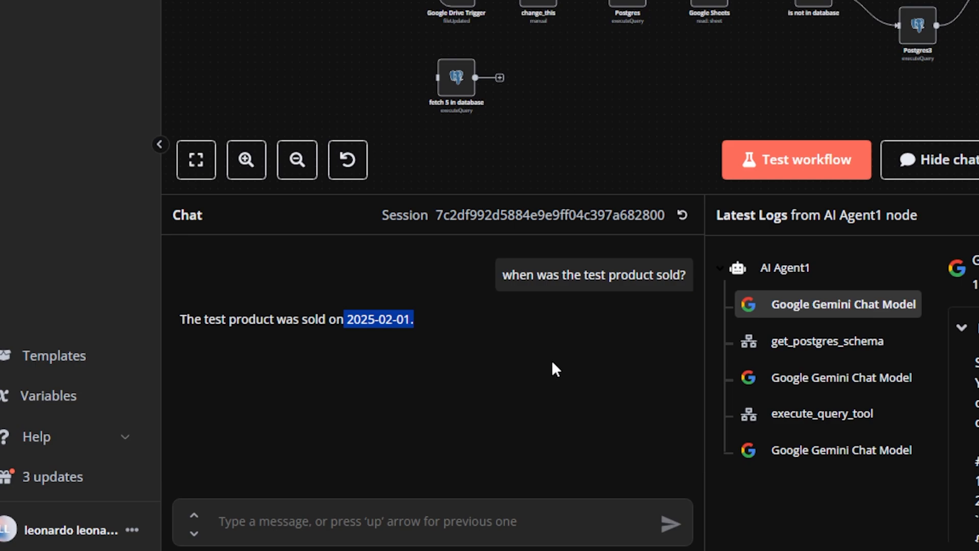
{"action": "left_click", "coordinate": [720, 9]}
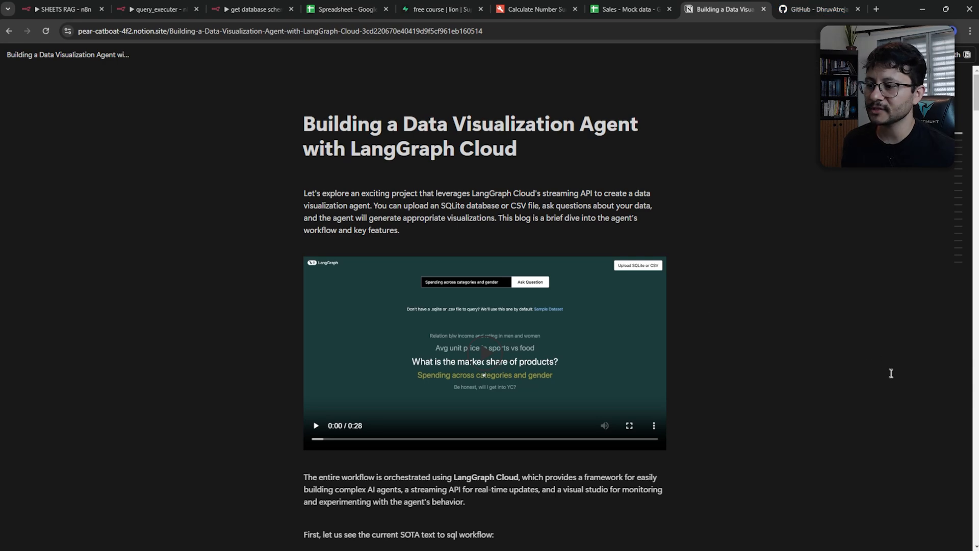
Step: Read through the Notion article on the LangGraph Cloud data visualization agent
{"action": "scroll", "scroll_direction": "down", "scroll_amount": 3}
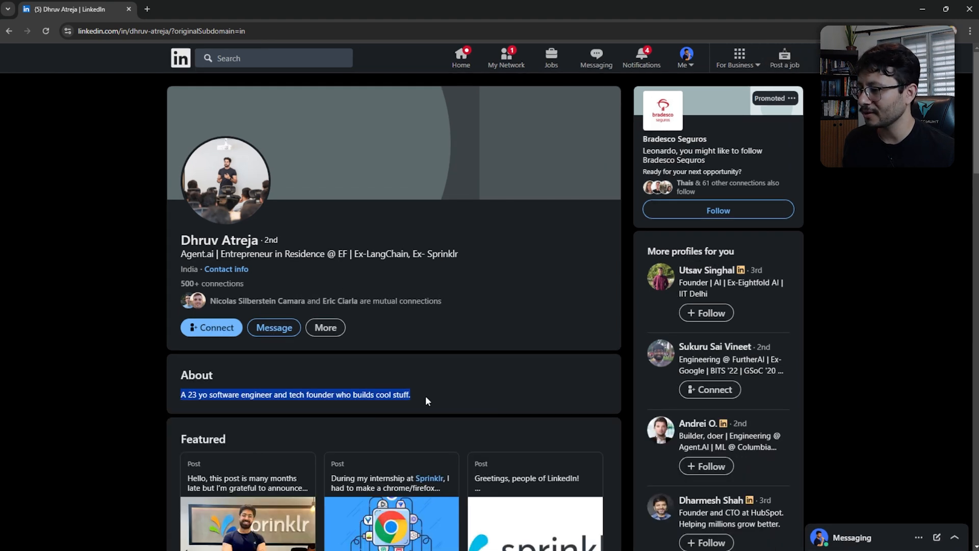
{"action": "left_click", "coordinate": [262, 394]}
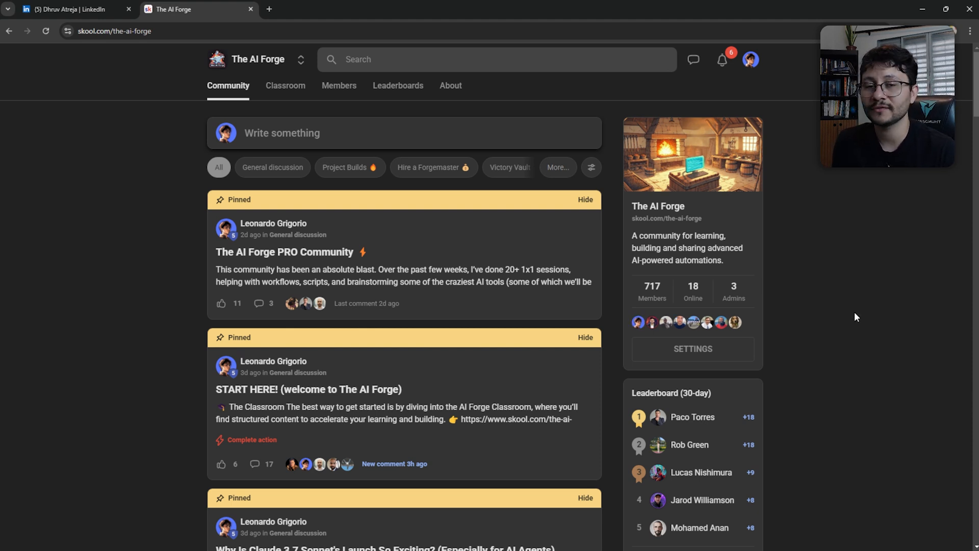
{"action": "mouse_move", "coordinate": [829, 262]}
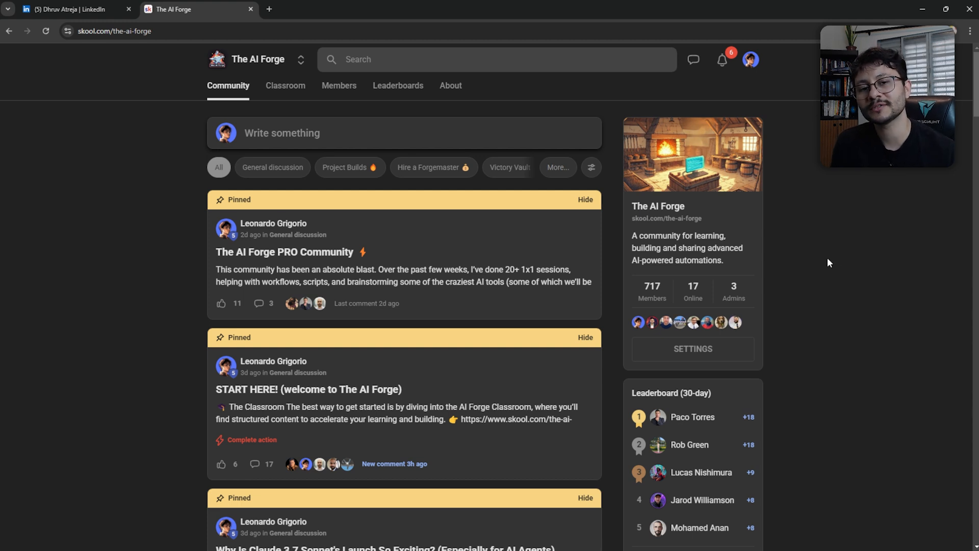
{"action": "mouse_move", "coordinate": [286, 85]}
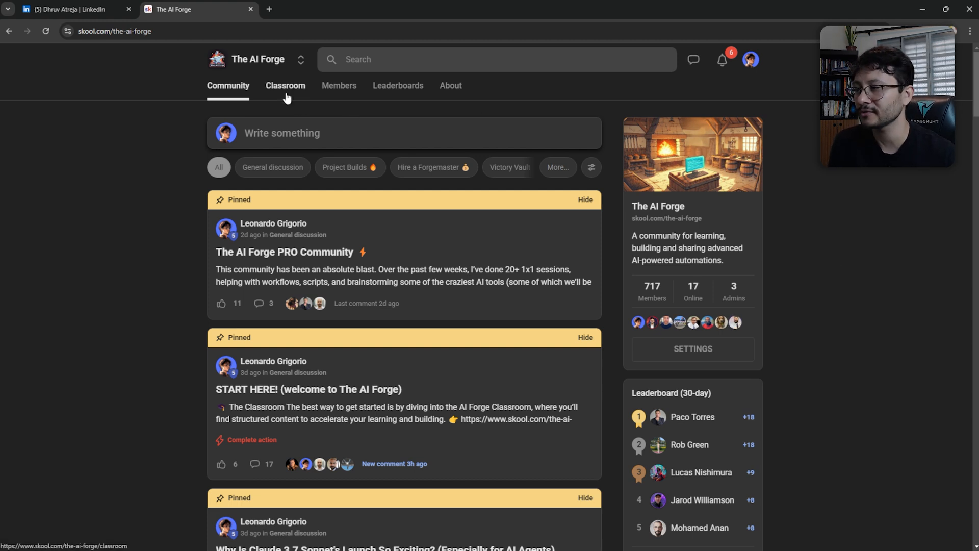
{"action": "left_click", "coordinate": [286, 86]}
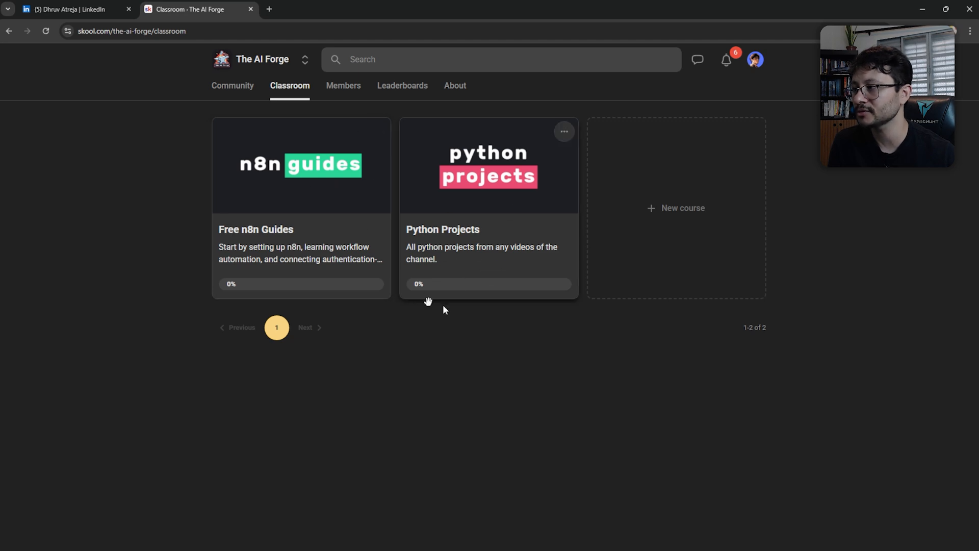
{"action": "left_click", "coordinate": [232, 85]}
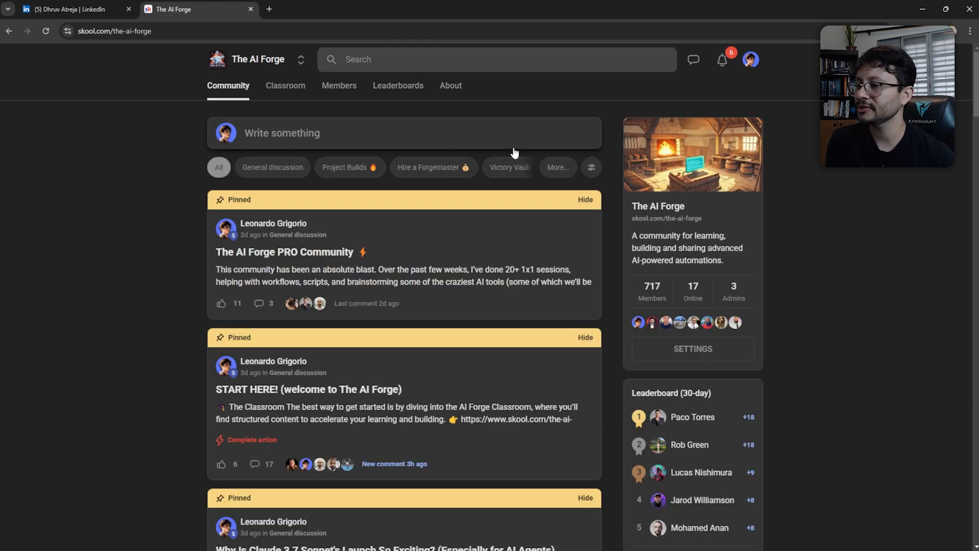
{"action": "left_click", "coordinate": [282, 133]}
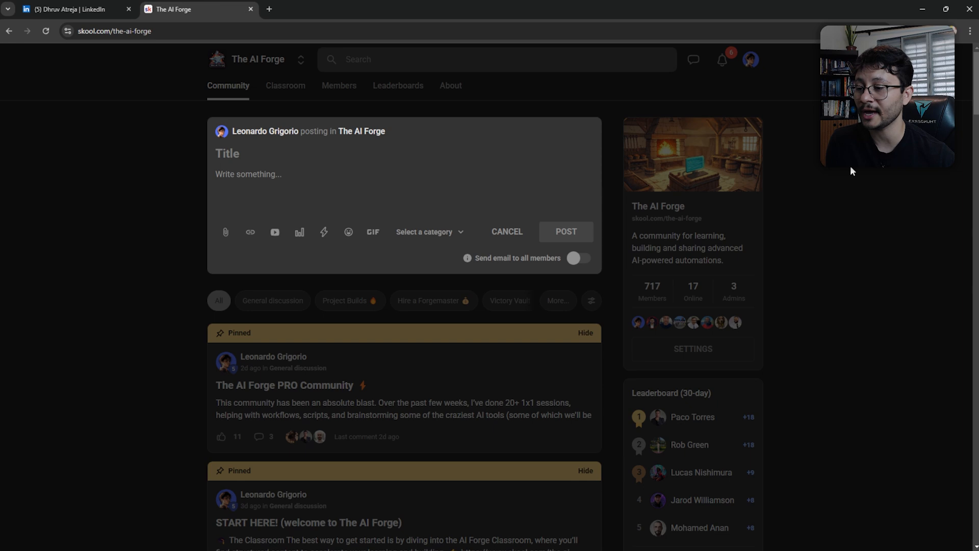
{"action": "left_click", "coordinate": [506, 231]}
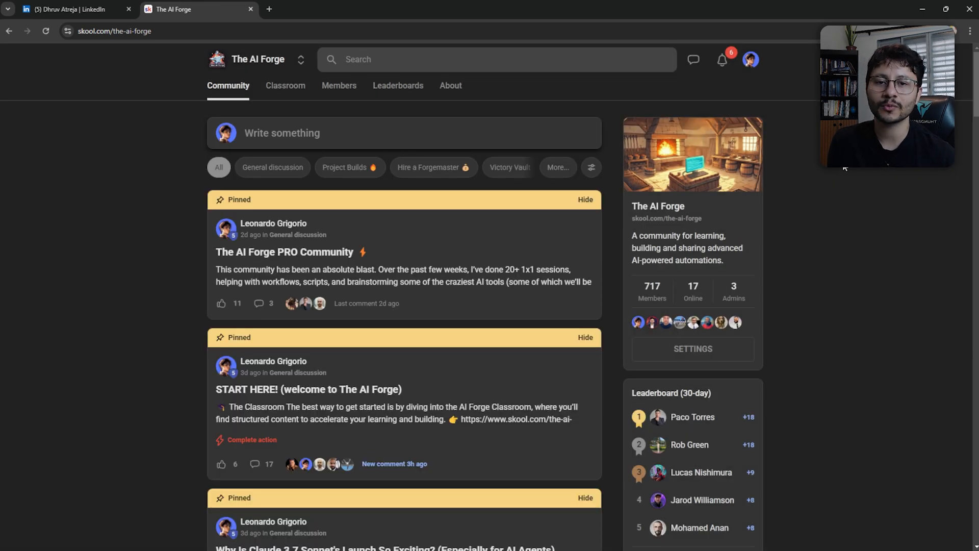